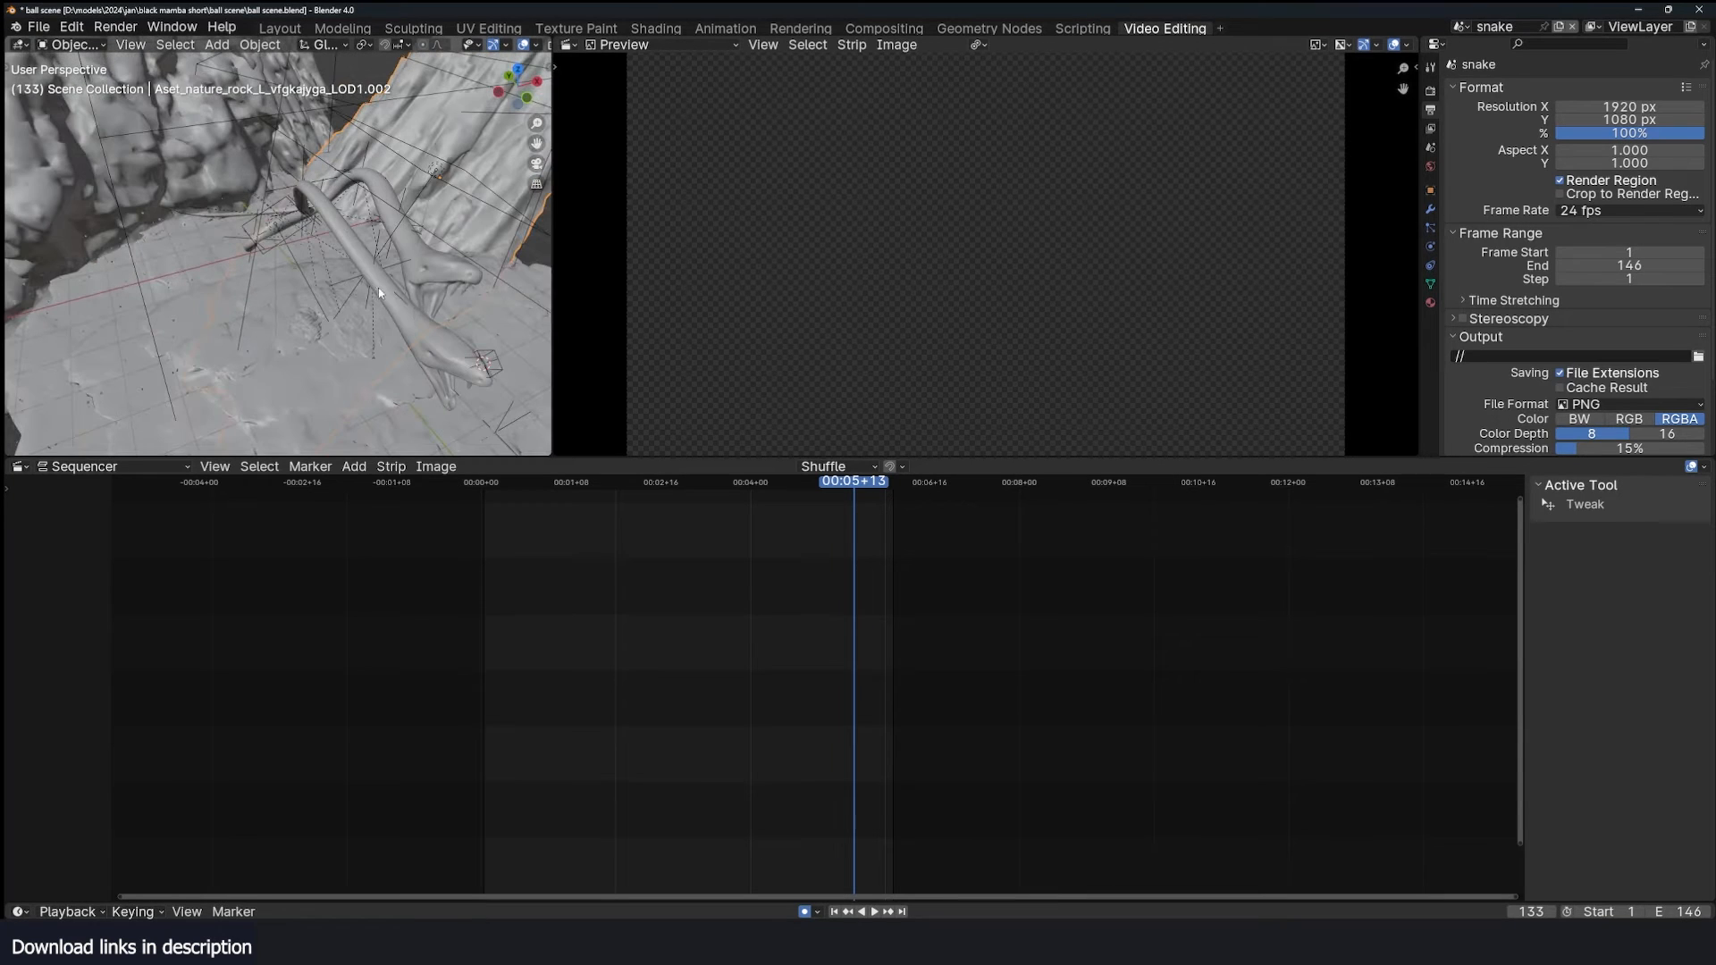
Switch to the unsaved Layout scene showing the Retopo_Cube snake mesh in top view.
{"action": "left_click", "coordinate": [465, 361]}
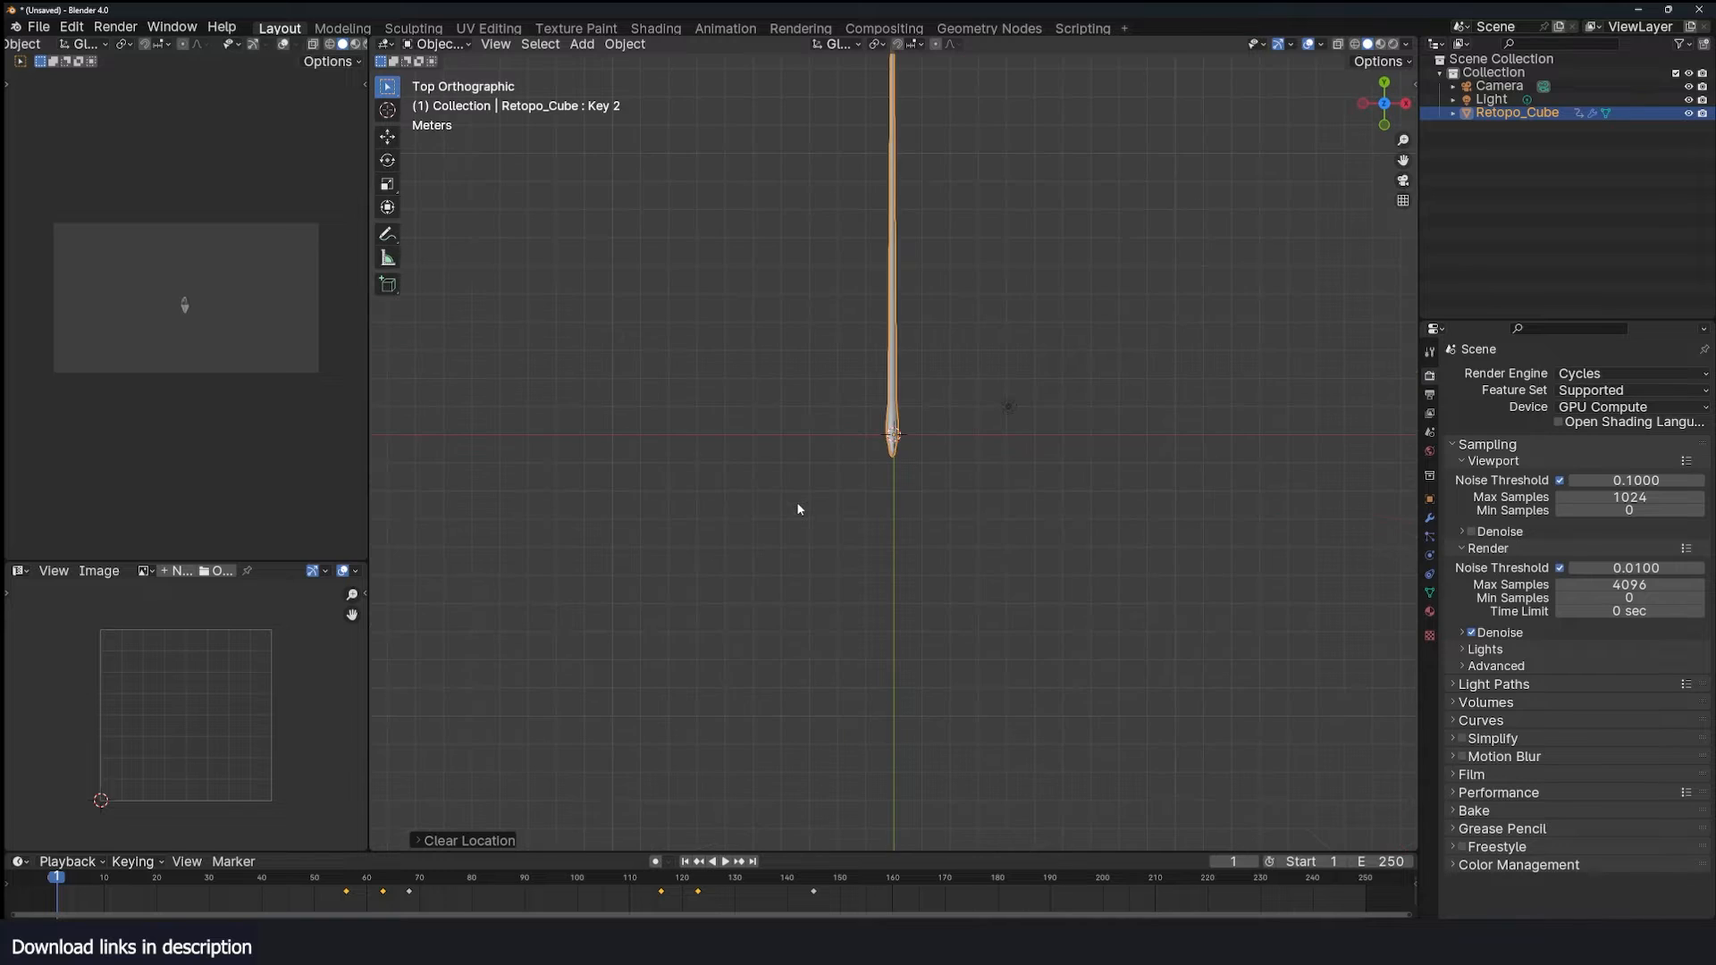
Add a Bezier curve beside the snake and subdivide it in Edit Mode for more control points.
{"action": "left_click", "coordinate": [581, 43]}
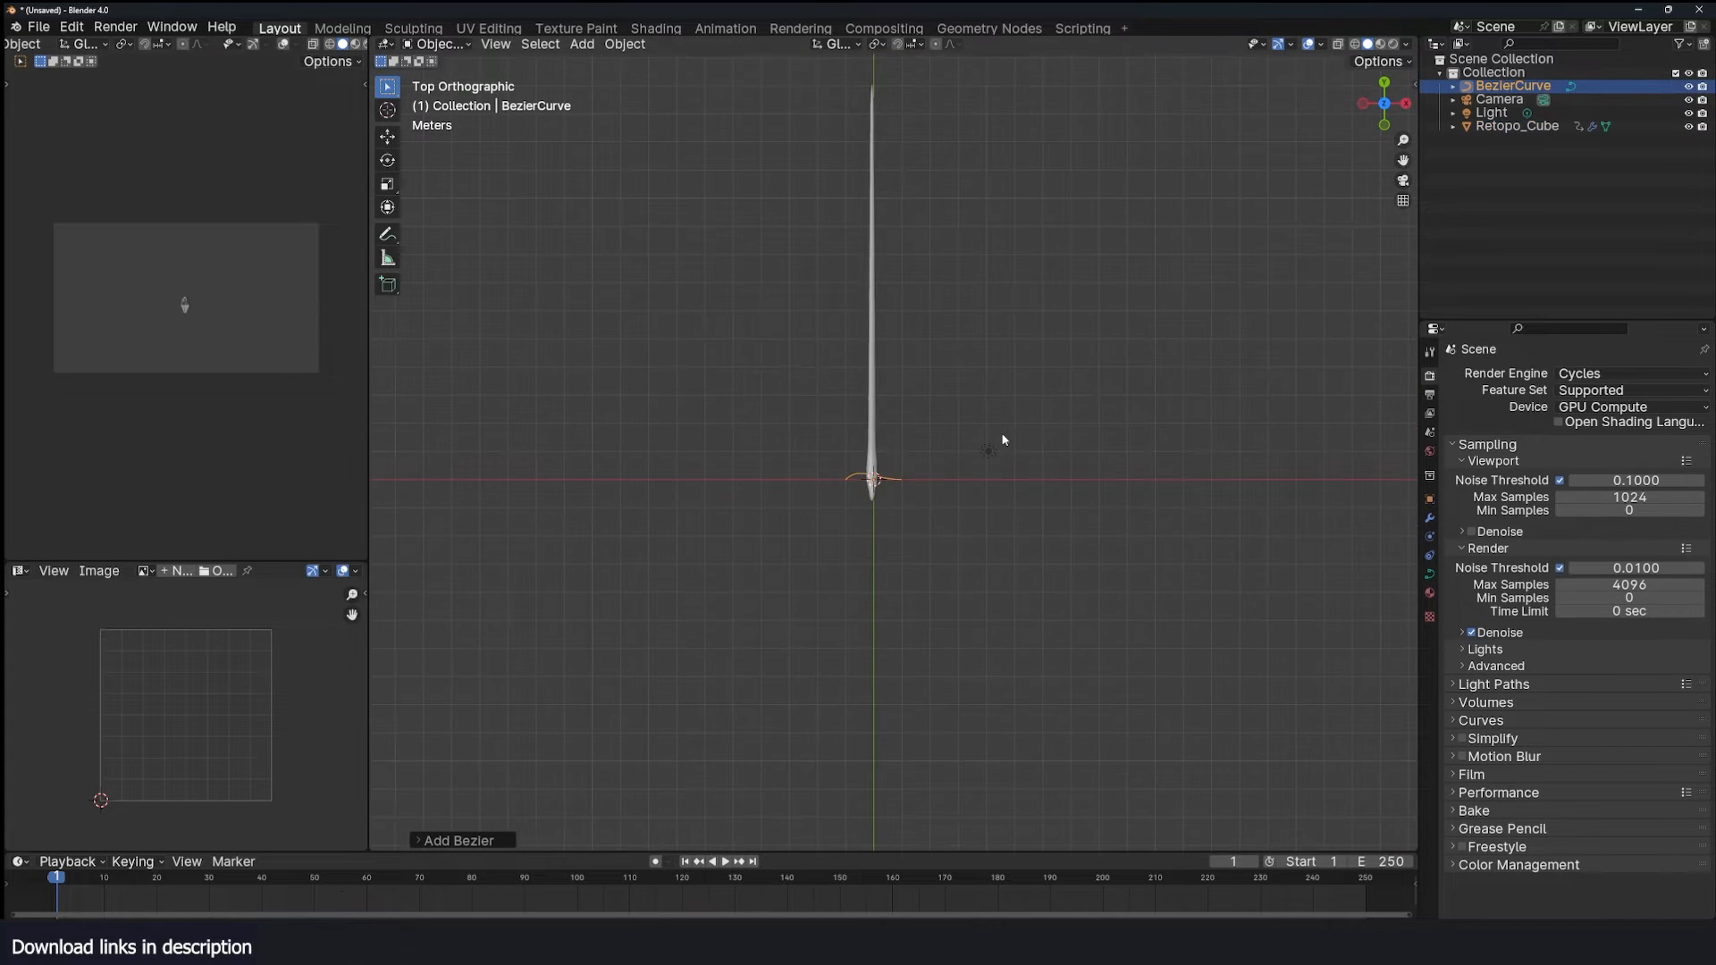
{"action": "key", "text": "Tab"}
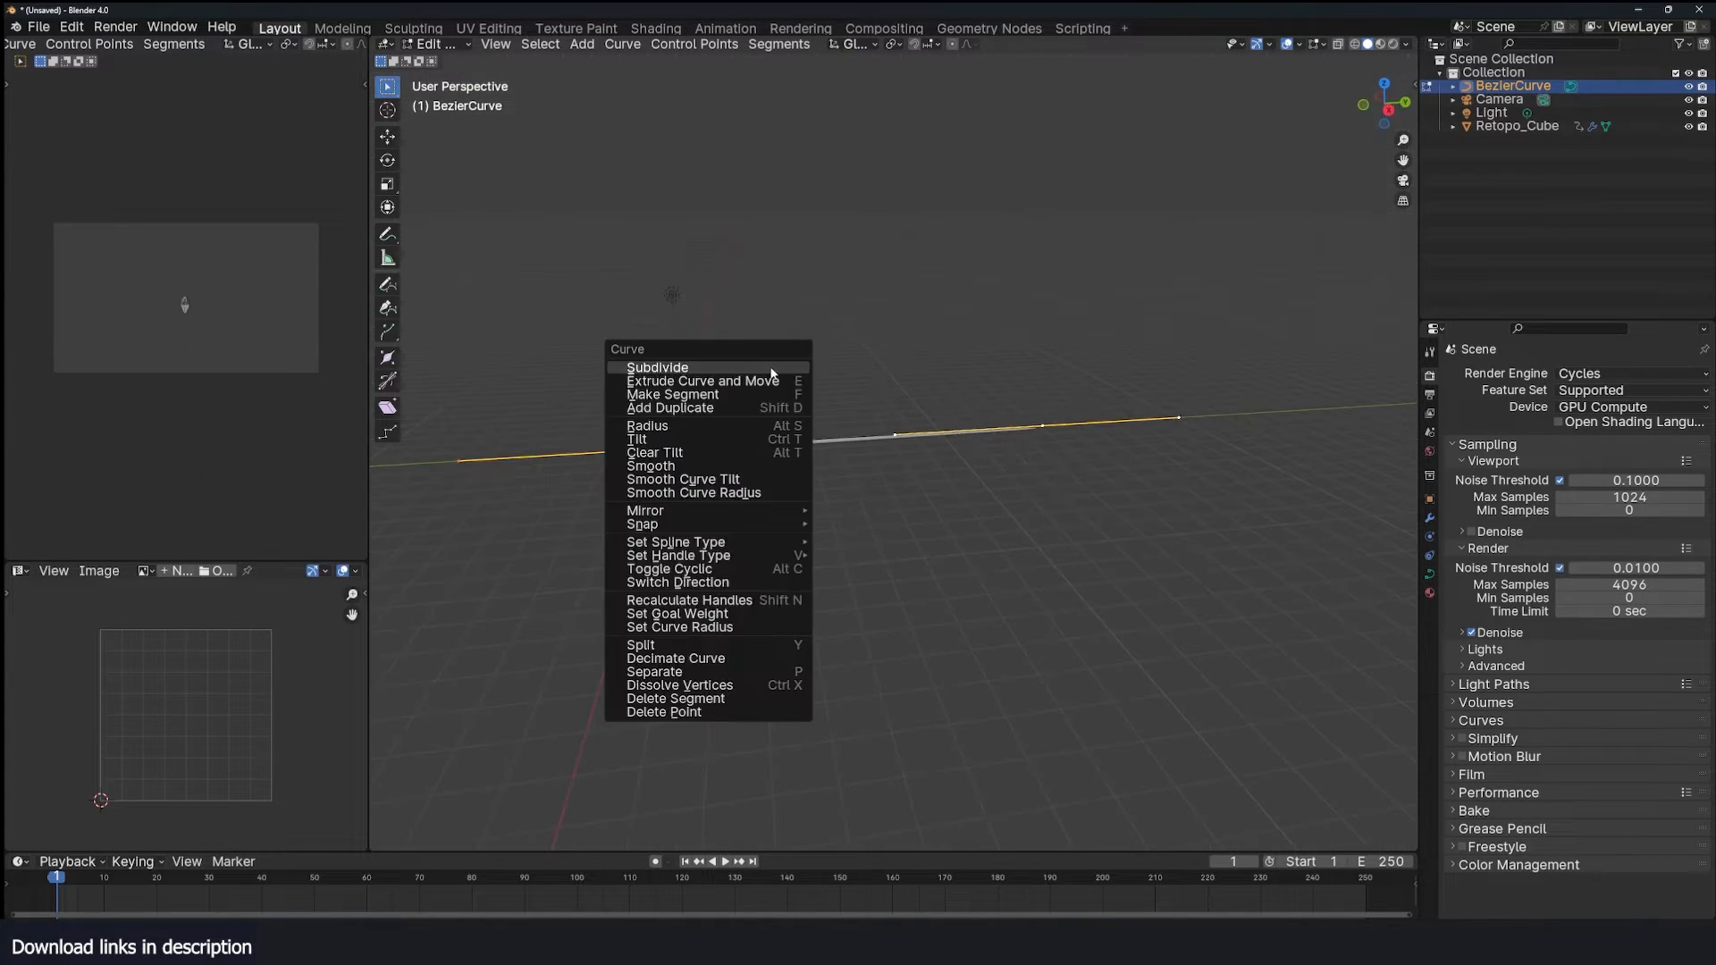
{"action": "left_click", "coordinate": [658, 366]}
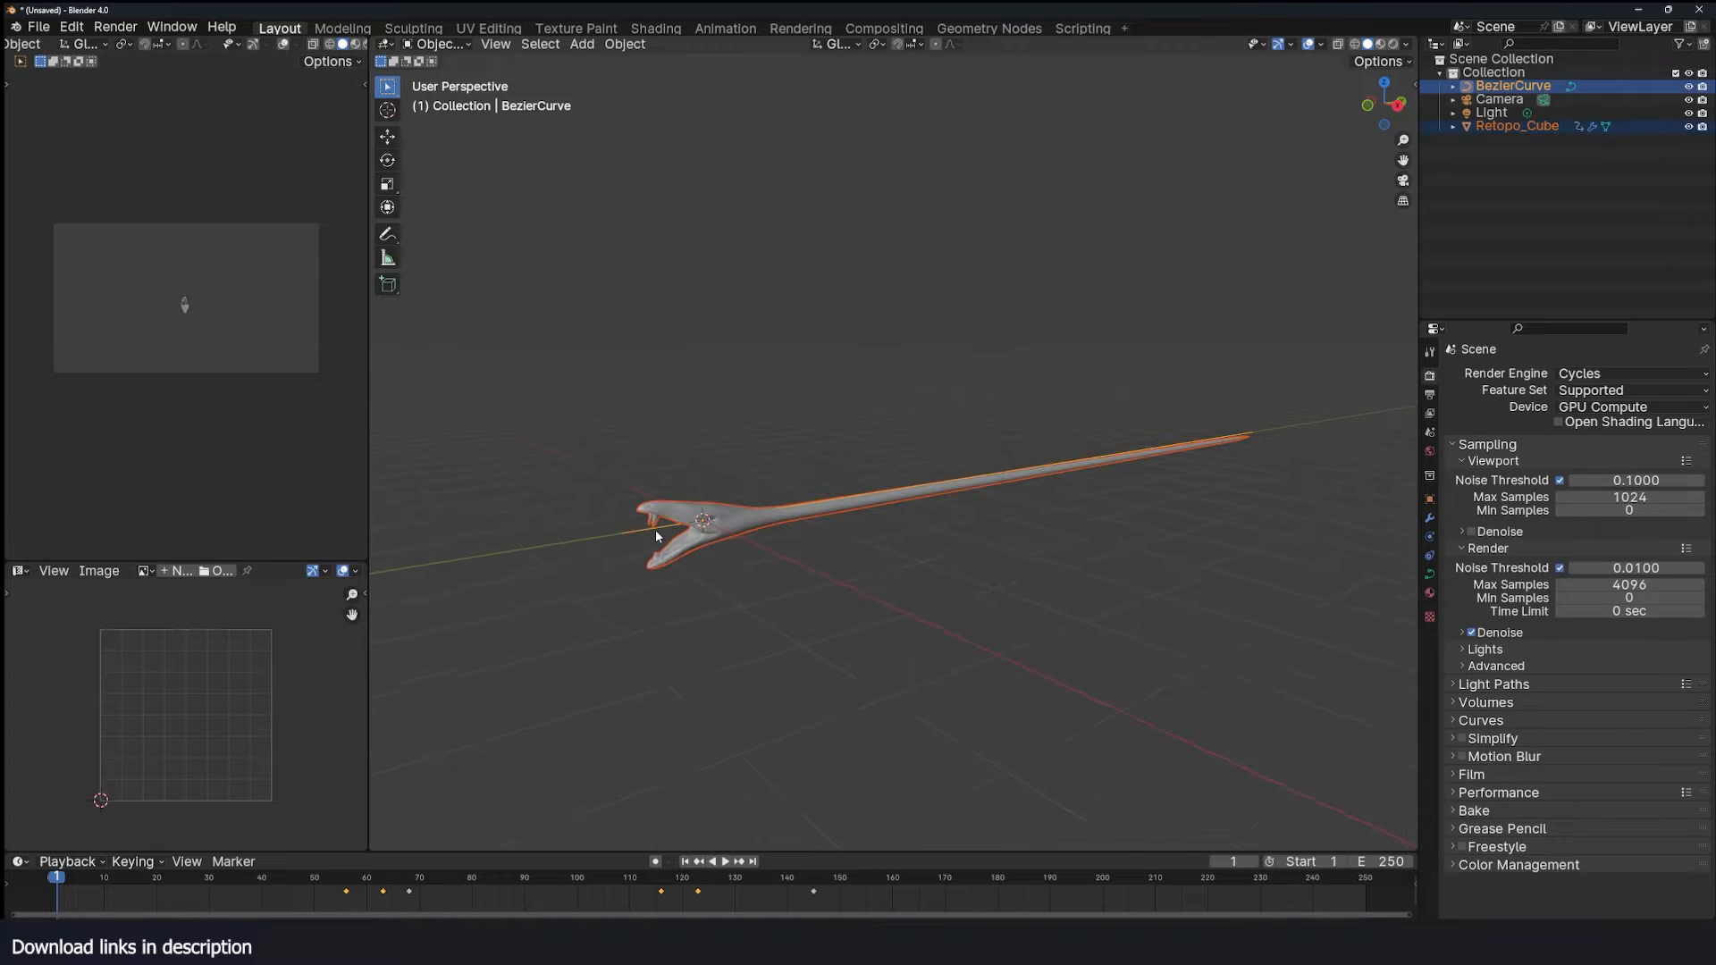
Parent the snake mesh to the Bezier curve via Set Parent To so it bends along it.
{"action": "key", "text": "ctrl+p"}
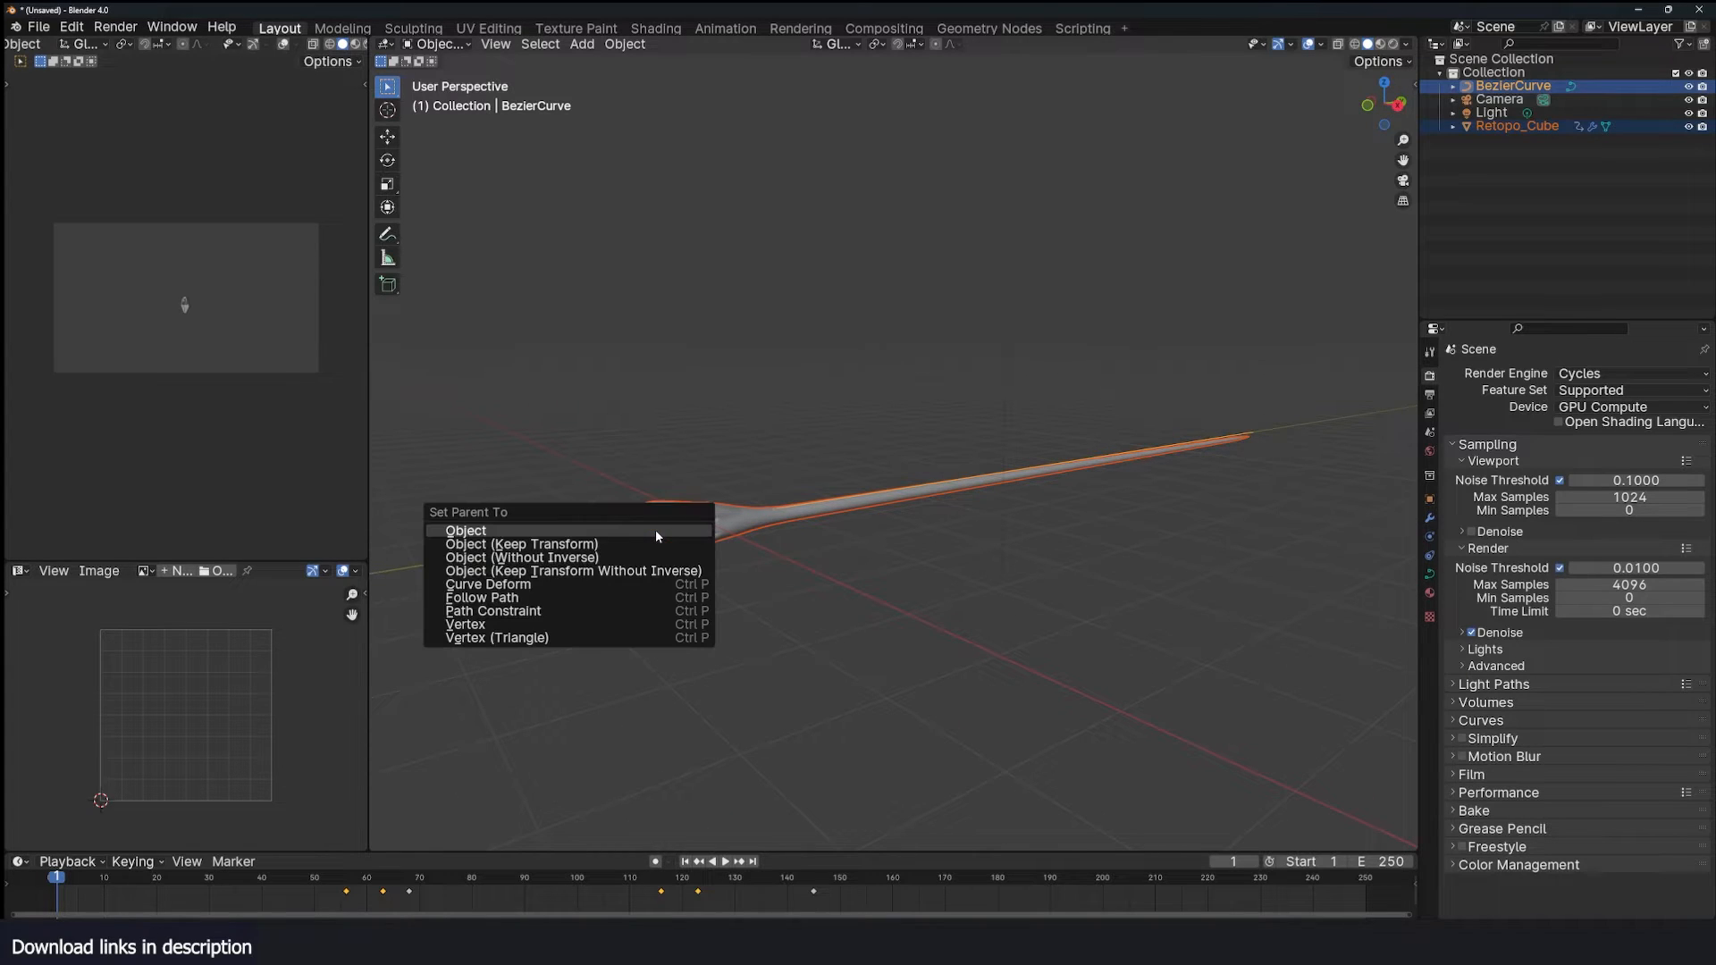
{"action": "left_click", "coordinate": [464, 531]}
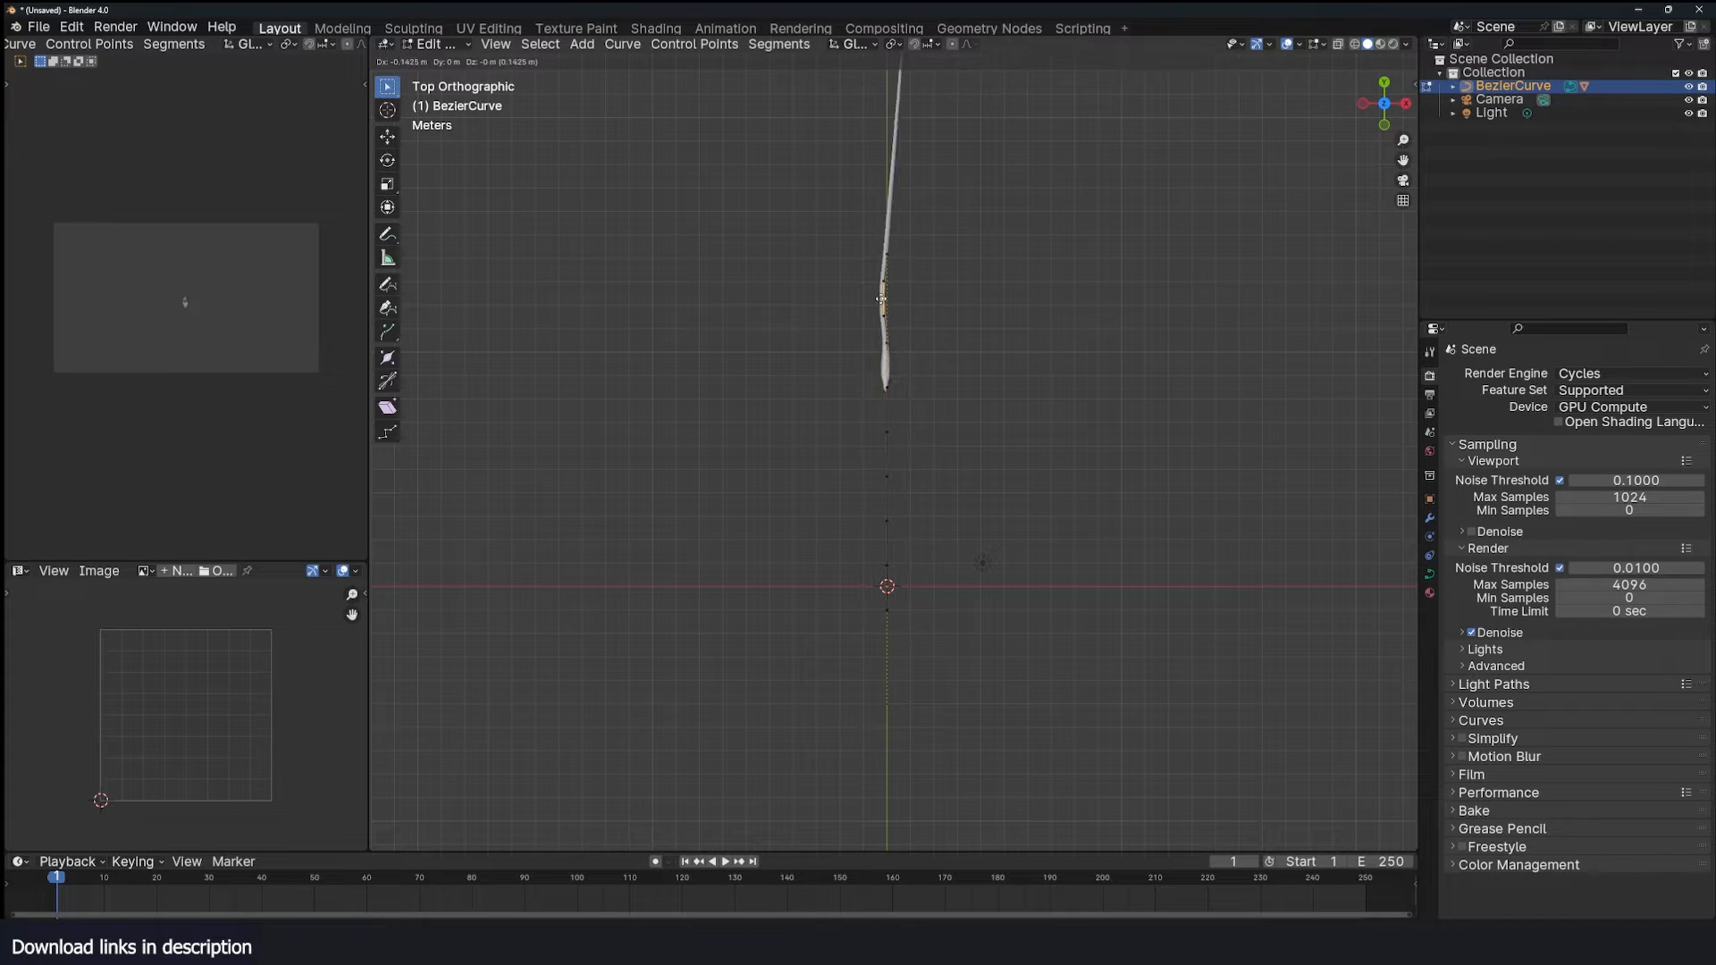
Move the curve's control points into S-bends from top view and lift some in side view.
{"action": "left_click_drag", "start_coordinate": [885, 298], "coordinate": [886, 392]}
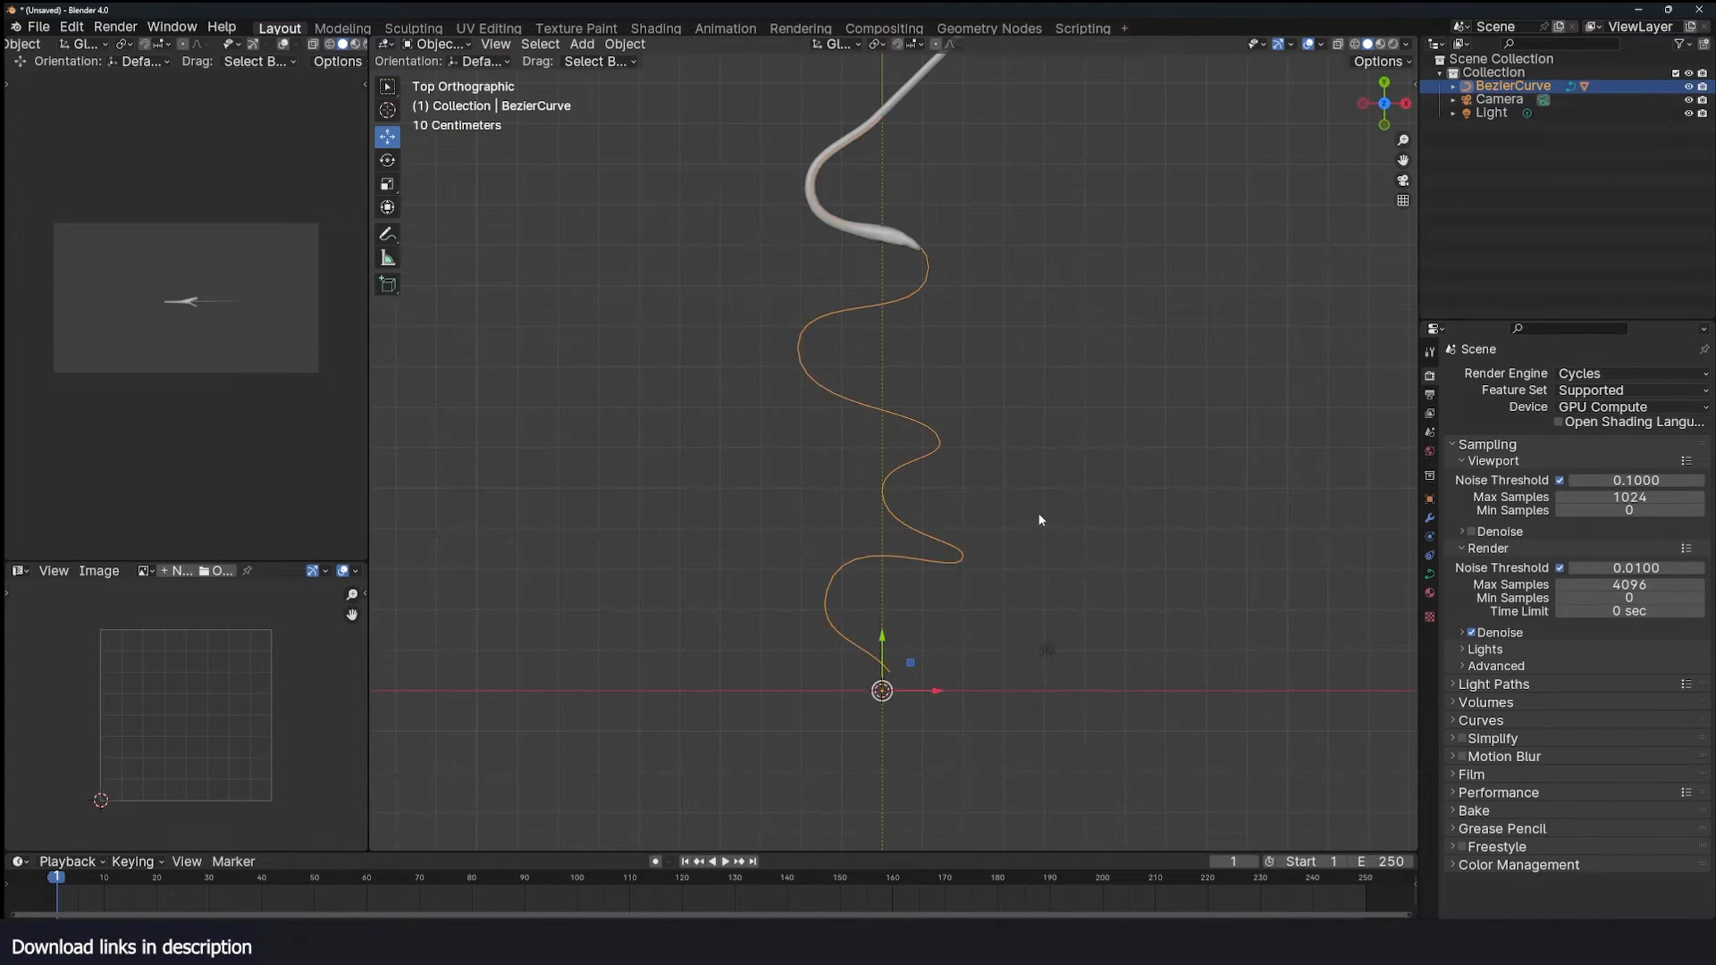
{"action": "key", "text": "Tab"}
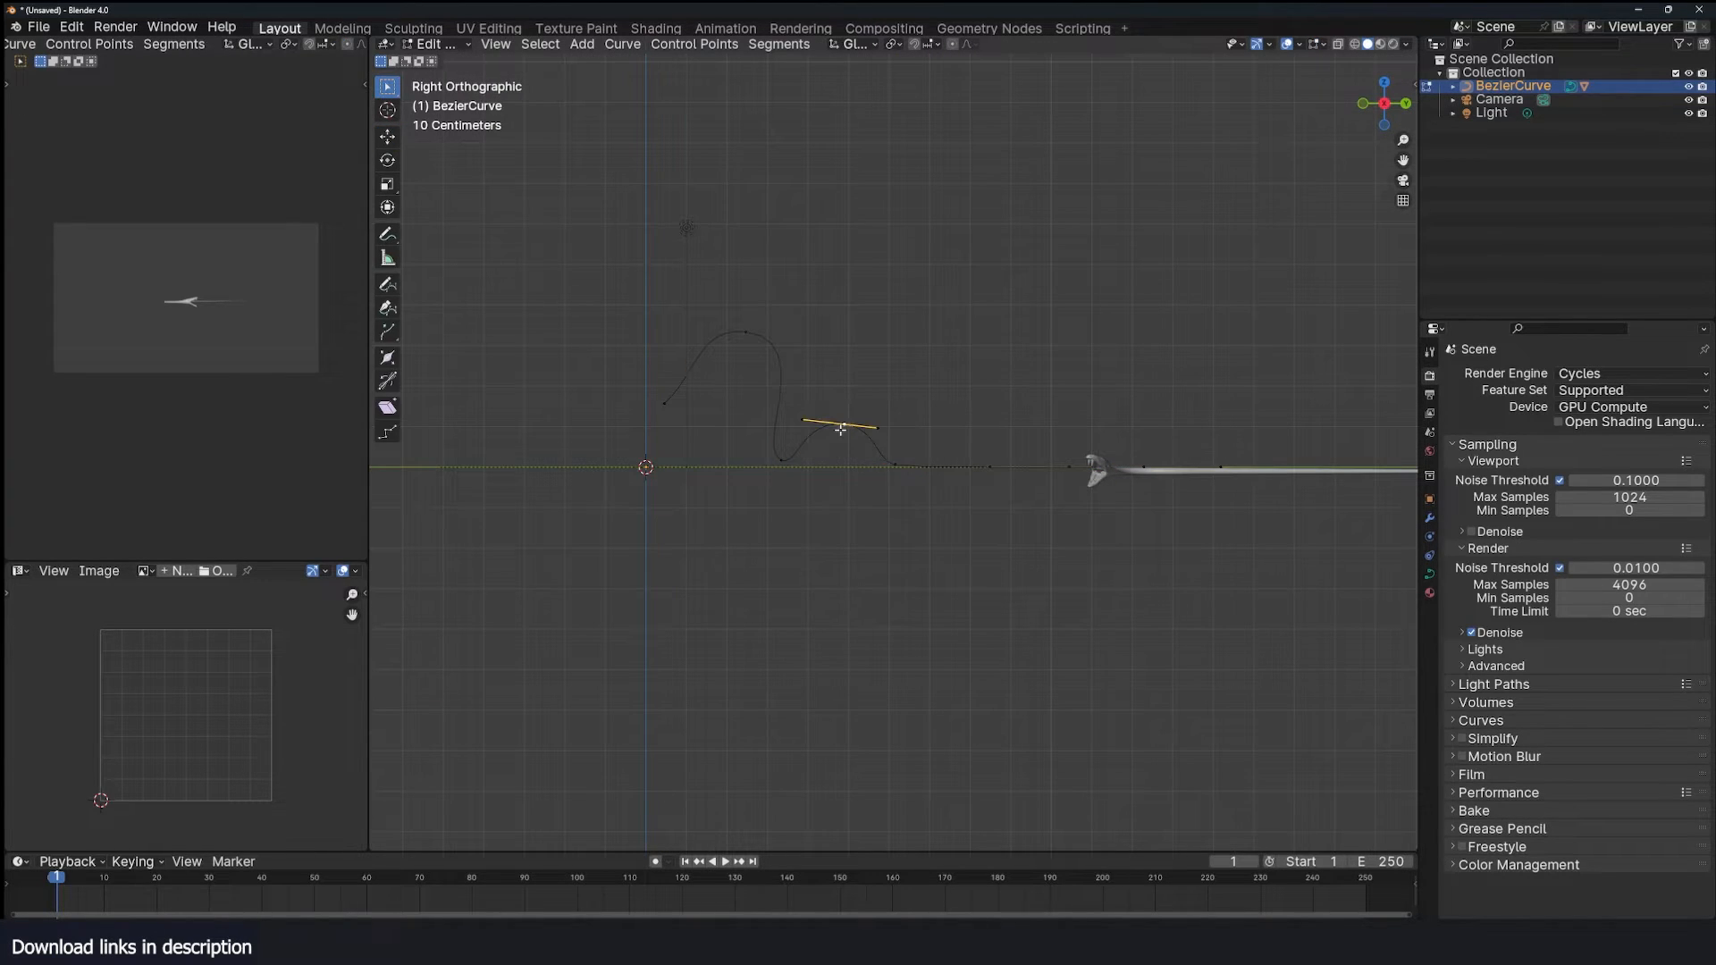
{"action": "key", "text": "KP_1"}
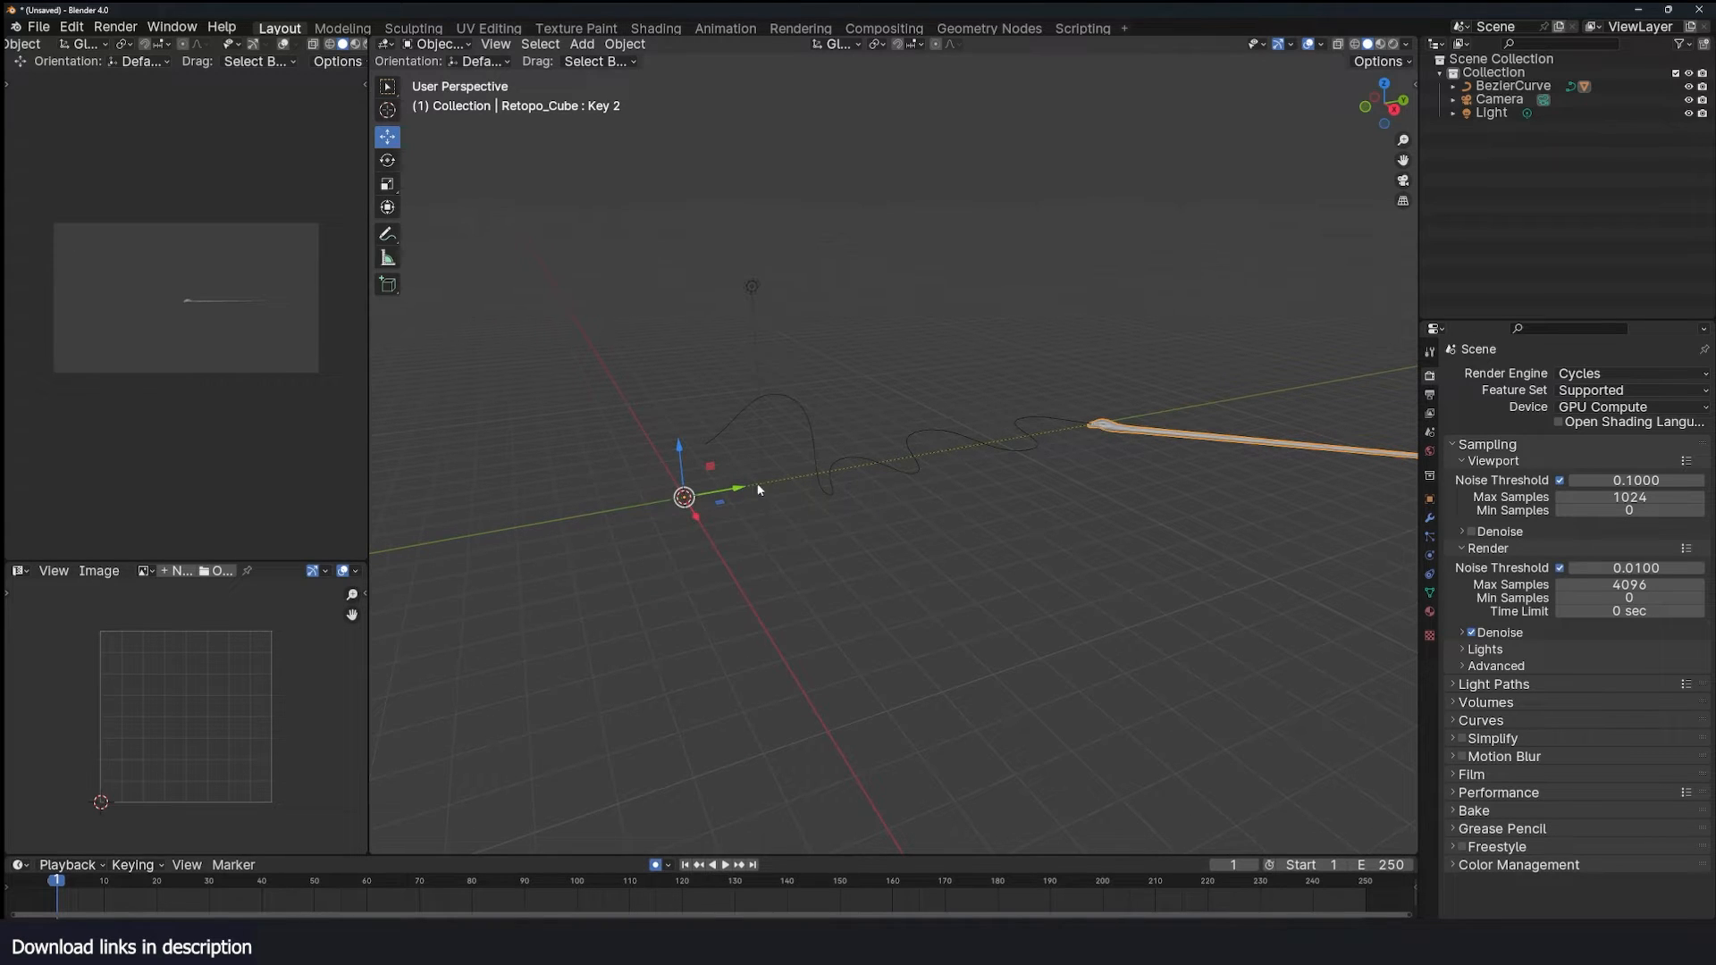
{"action": "left_click", "coordinate": [660, 879]}
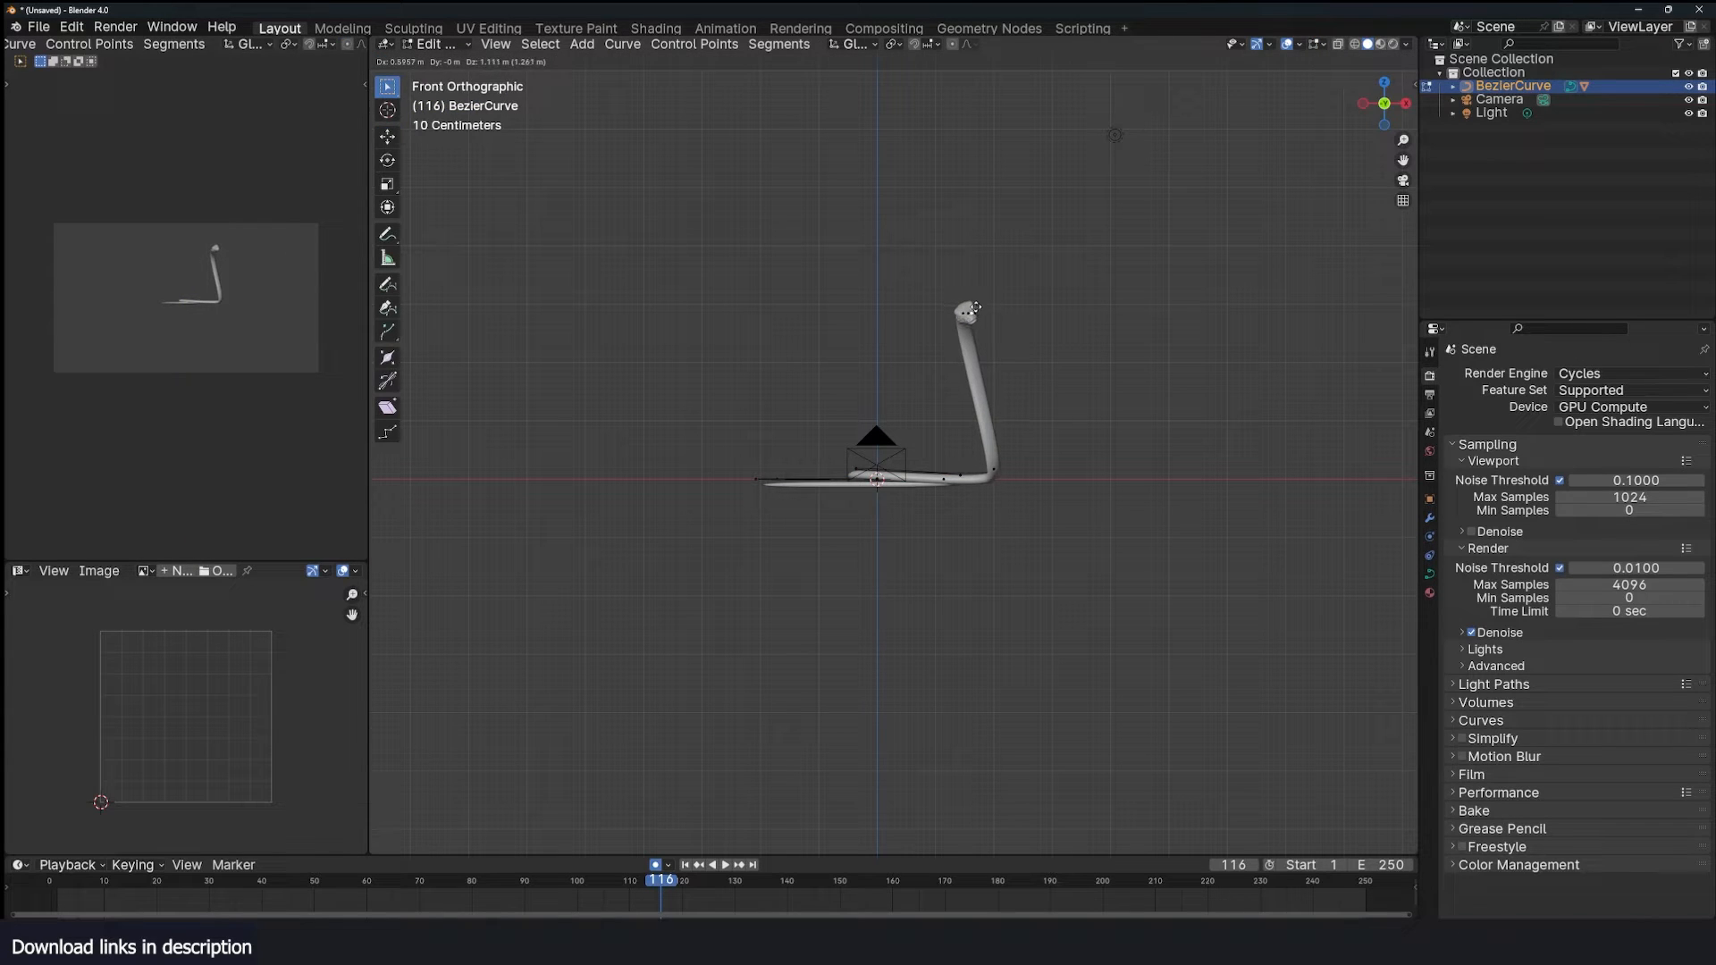
Set the curve's Shape twist method to Z-Up after briefly trying Tangent.
{"action": "key", "text": "Tab"}
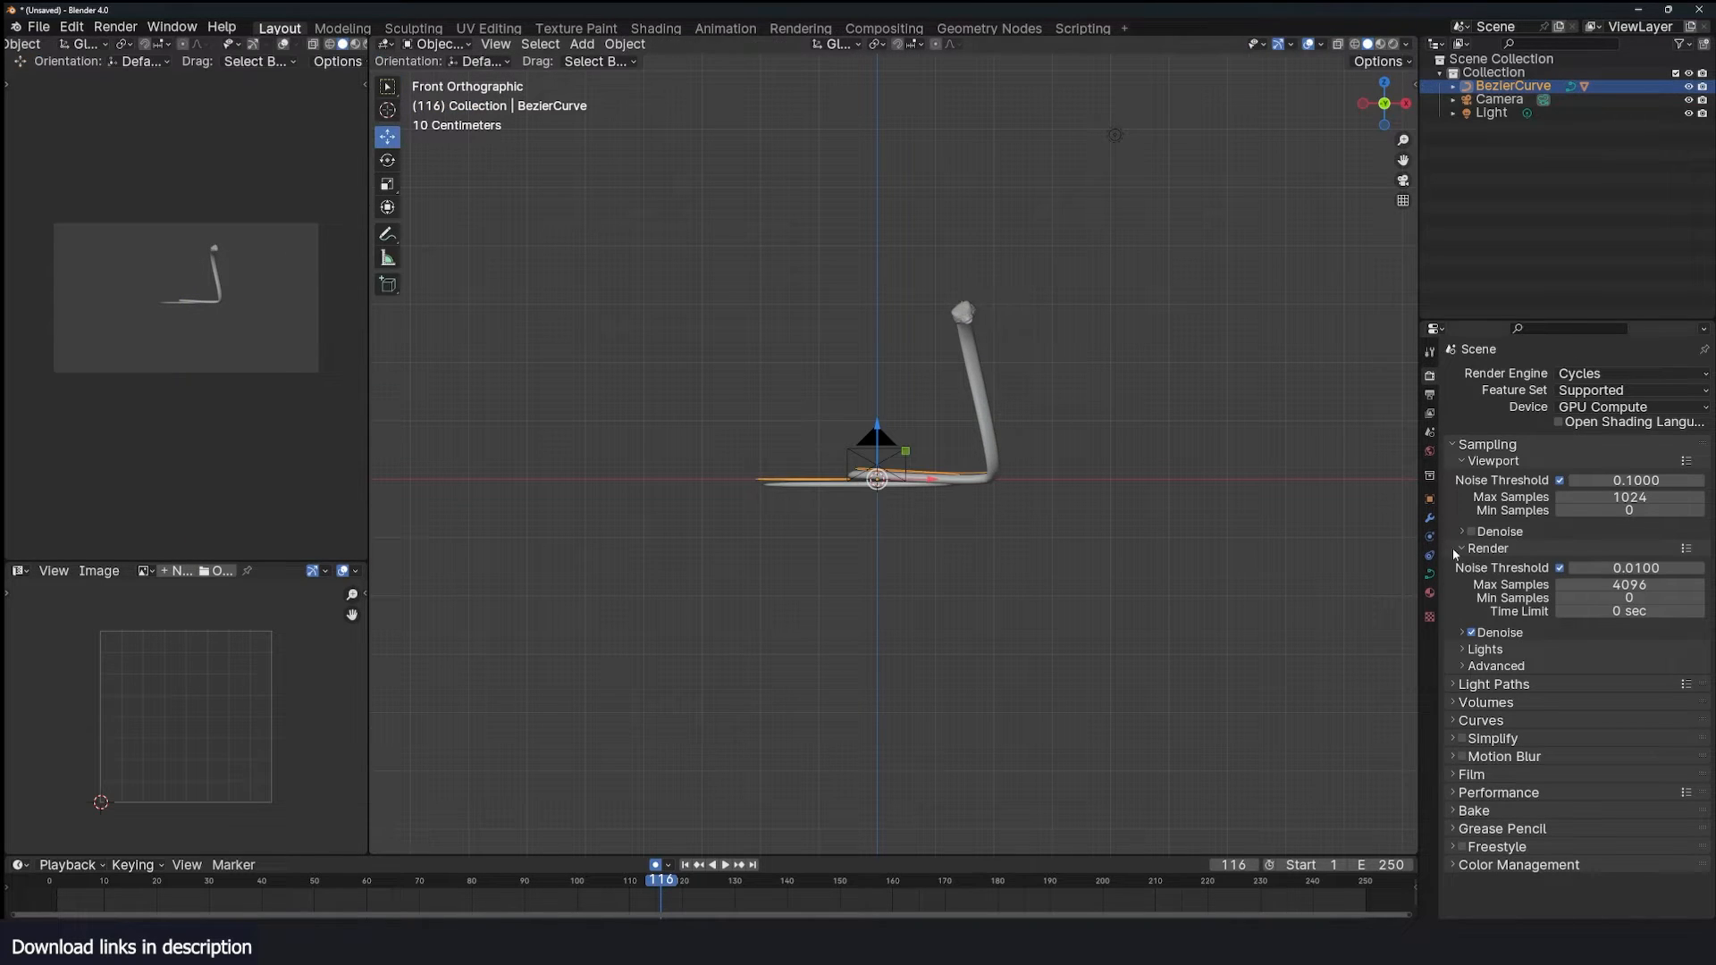
{"action": "left_click", "coordinate": [1430, 572]}
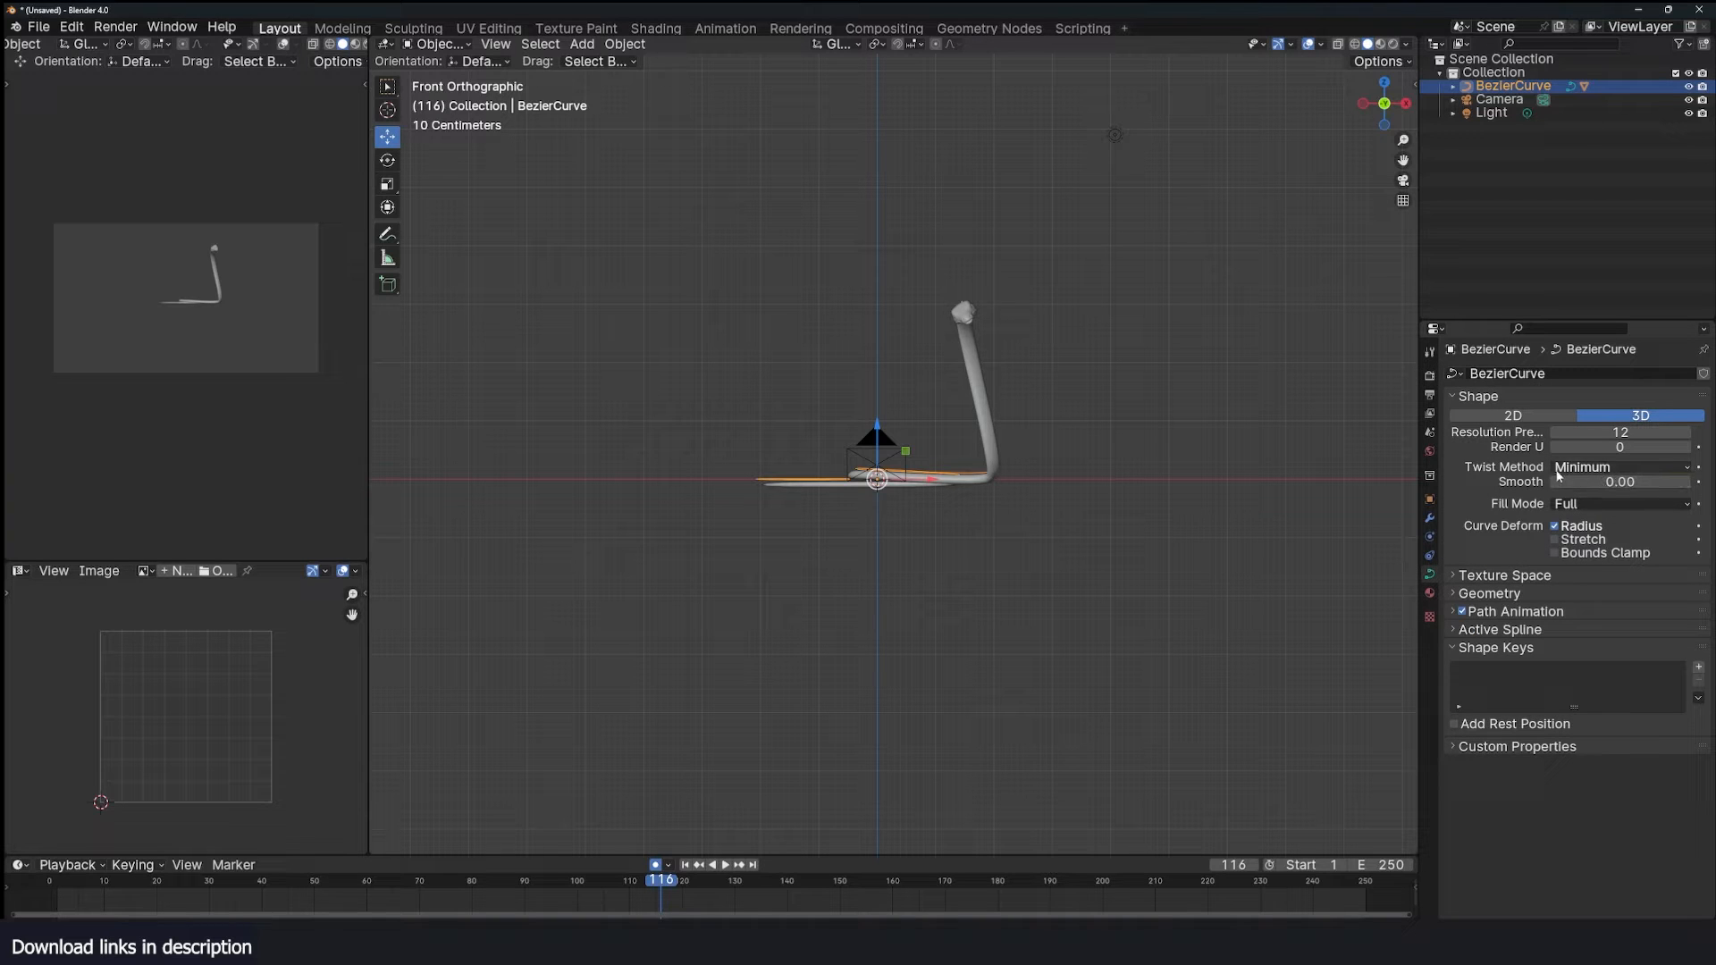
{"action": "left_click", "coordinate": [1624, 467]}
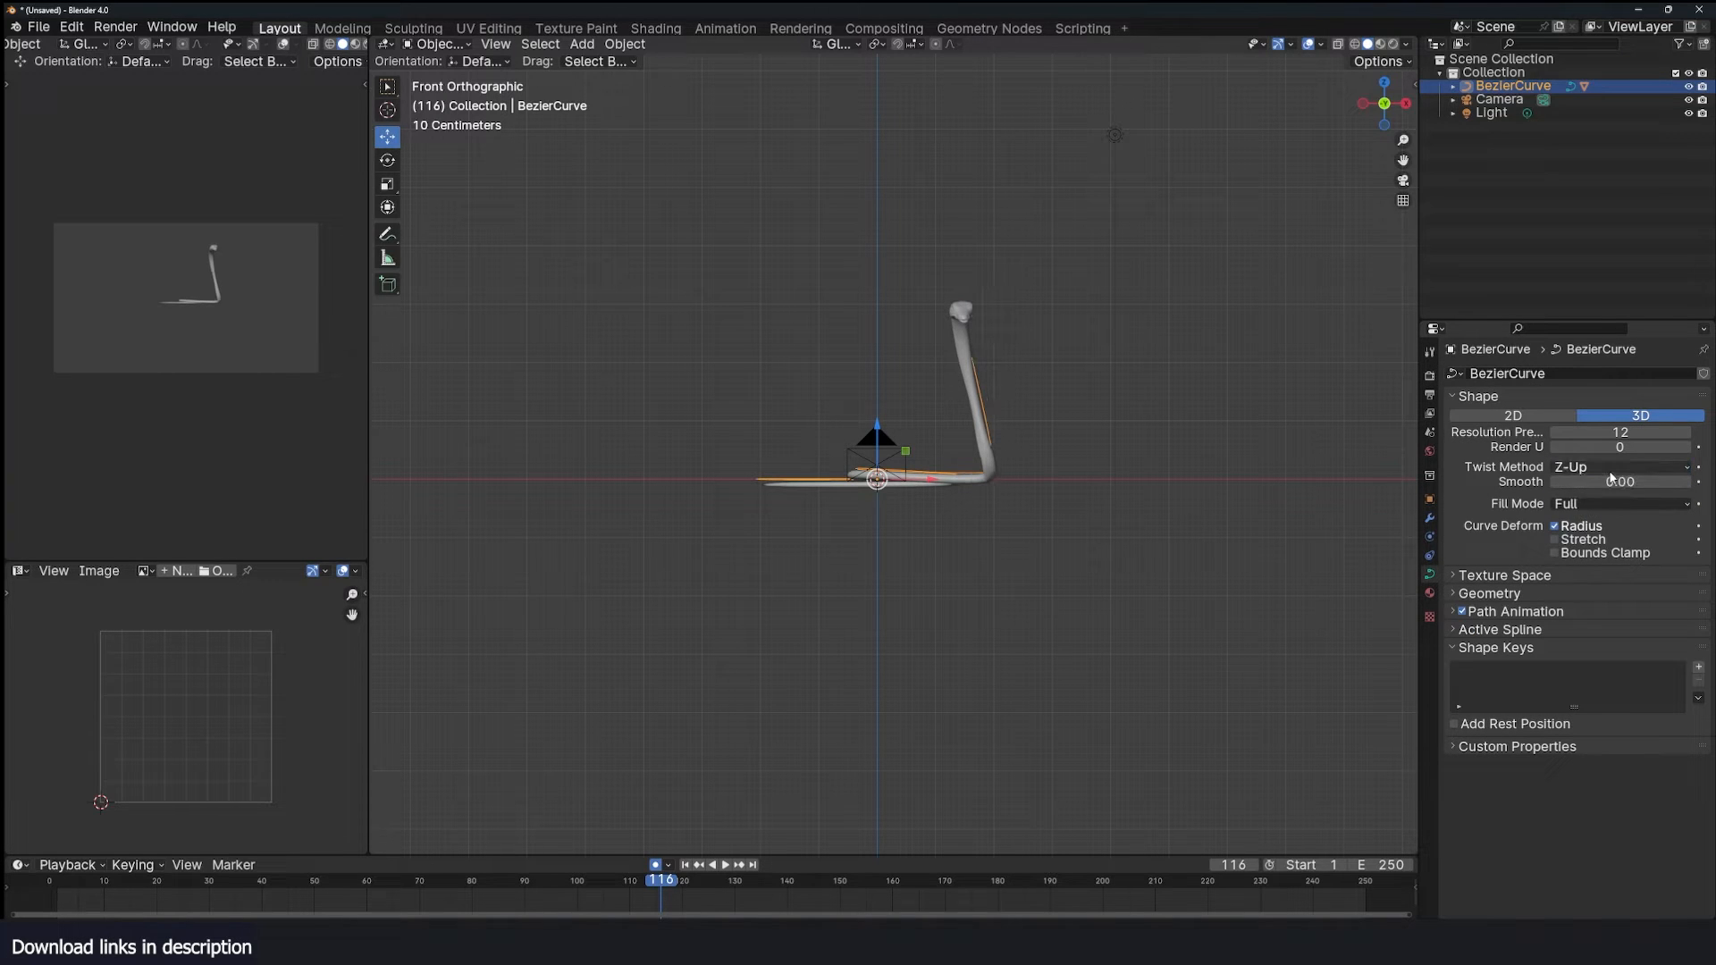
{"action": "left_click", "coordinate": [1624, 467]}
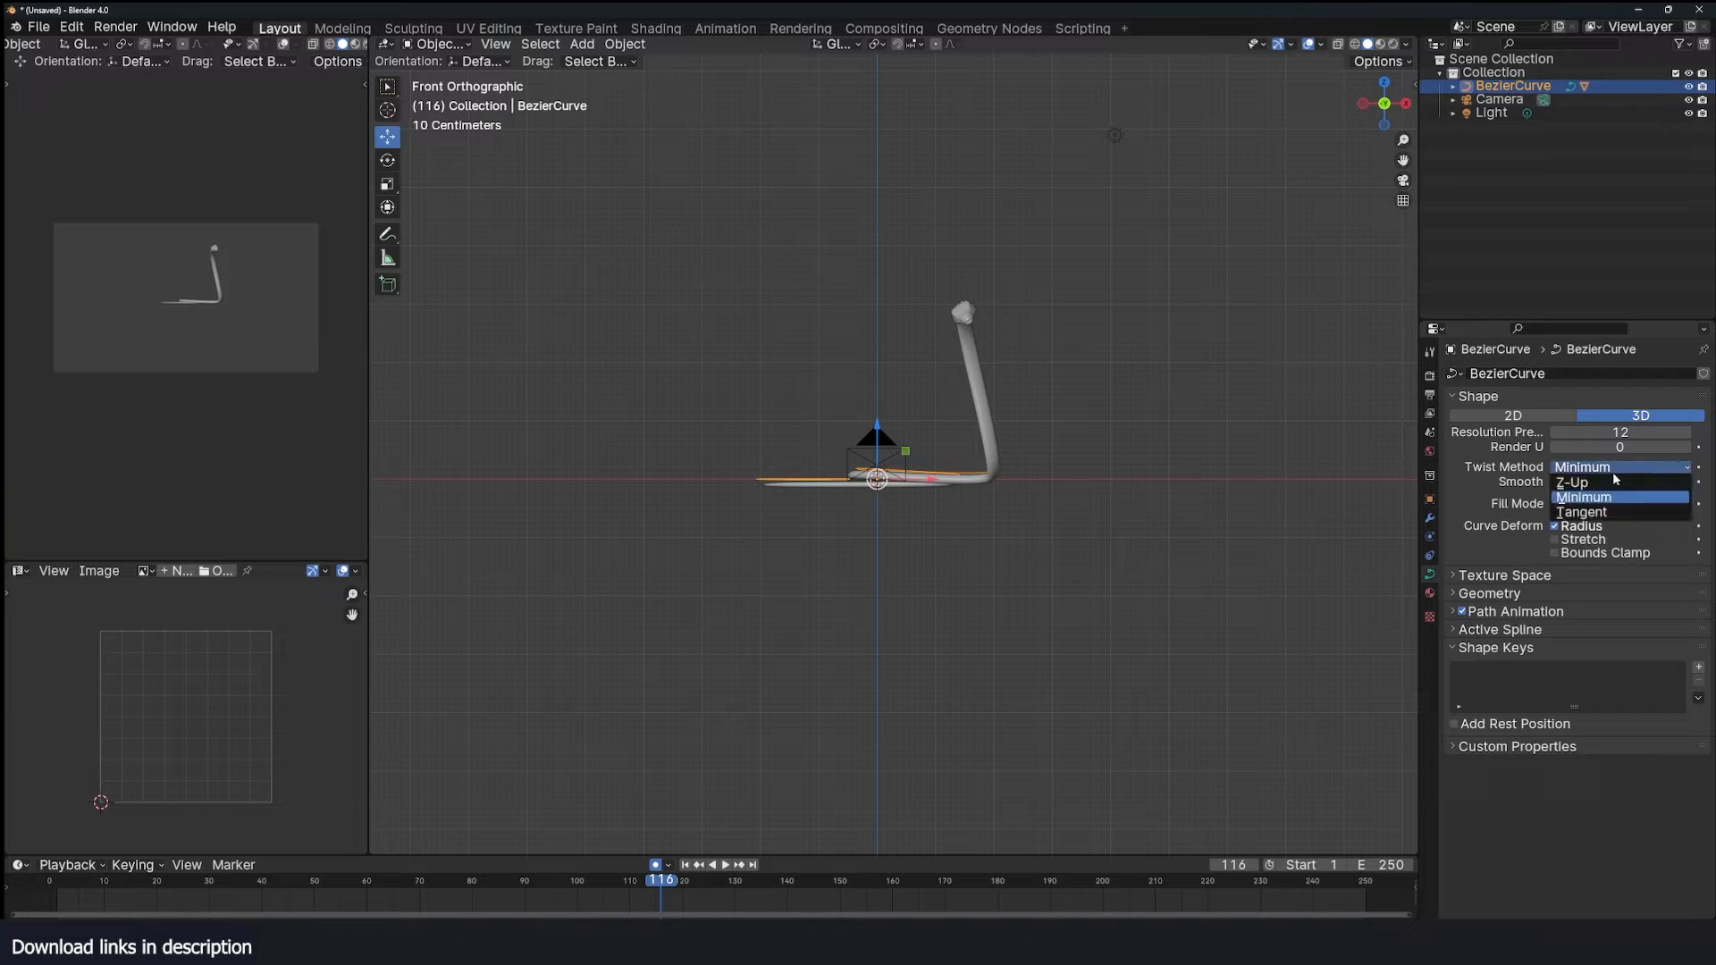
{"action": "left_click", "coordinate": [1581, 512]}
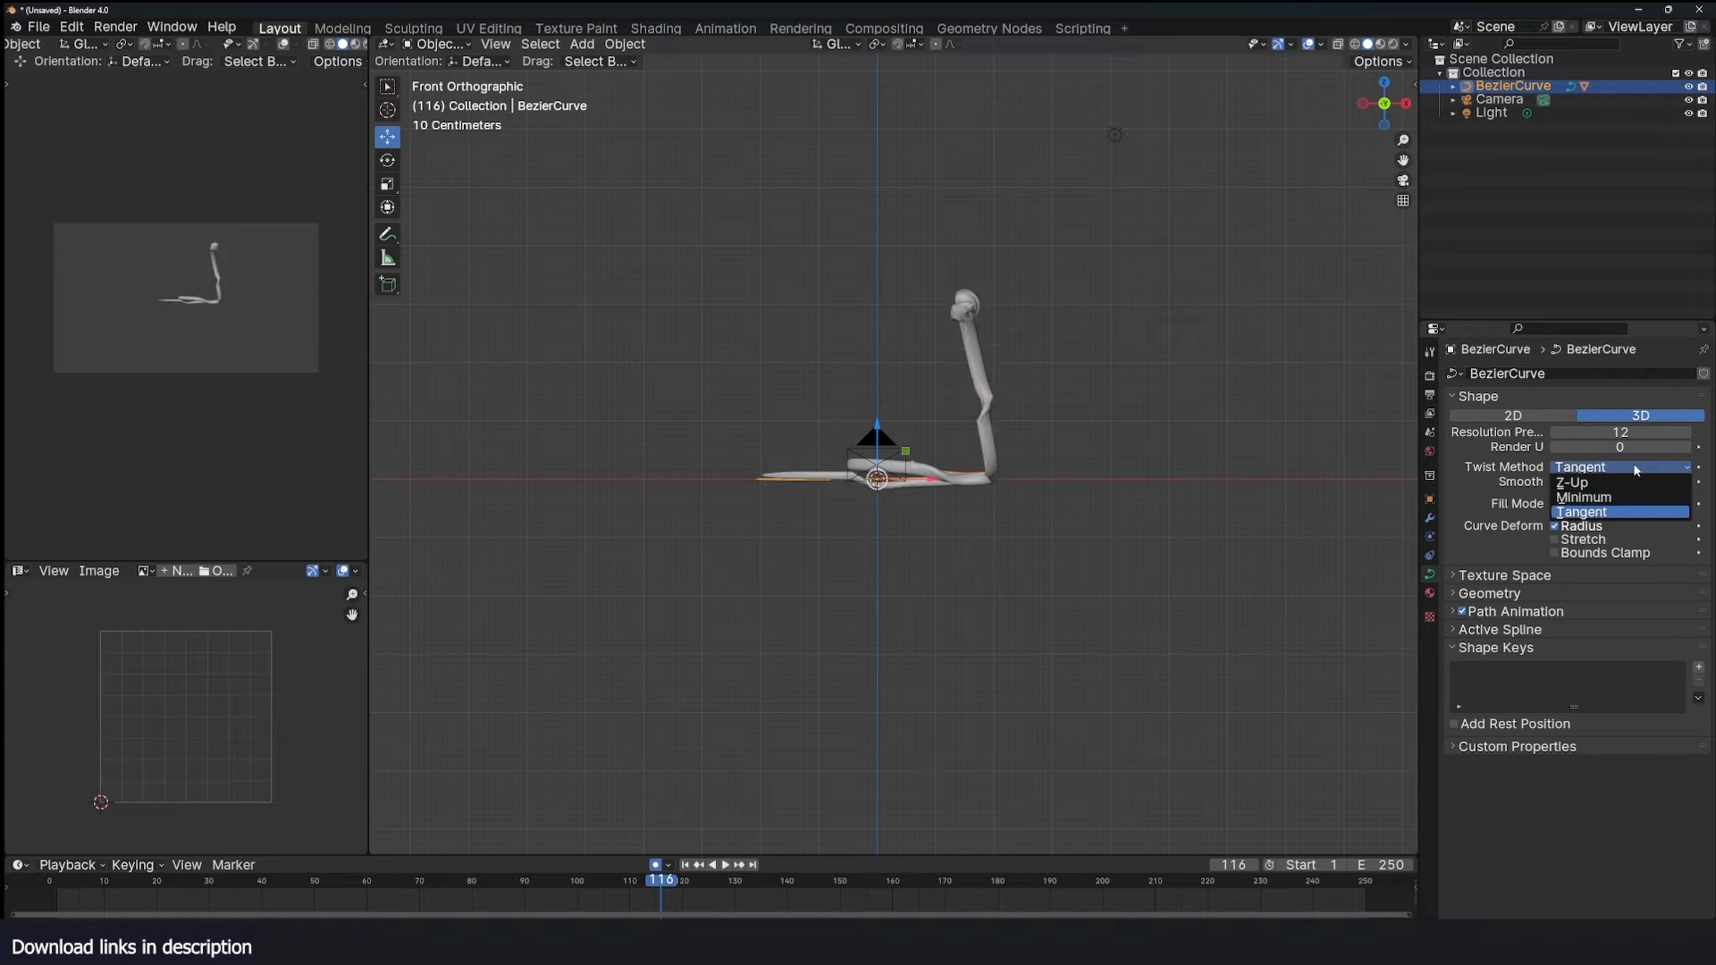
{"action": "left_click", "coordinate": [1571, 482]}
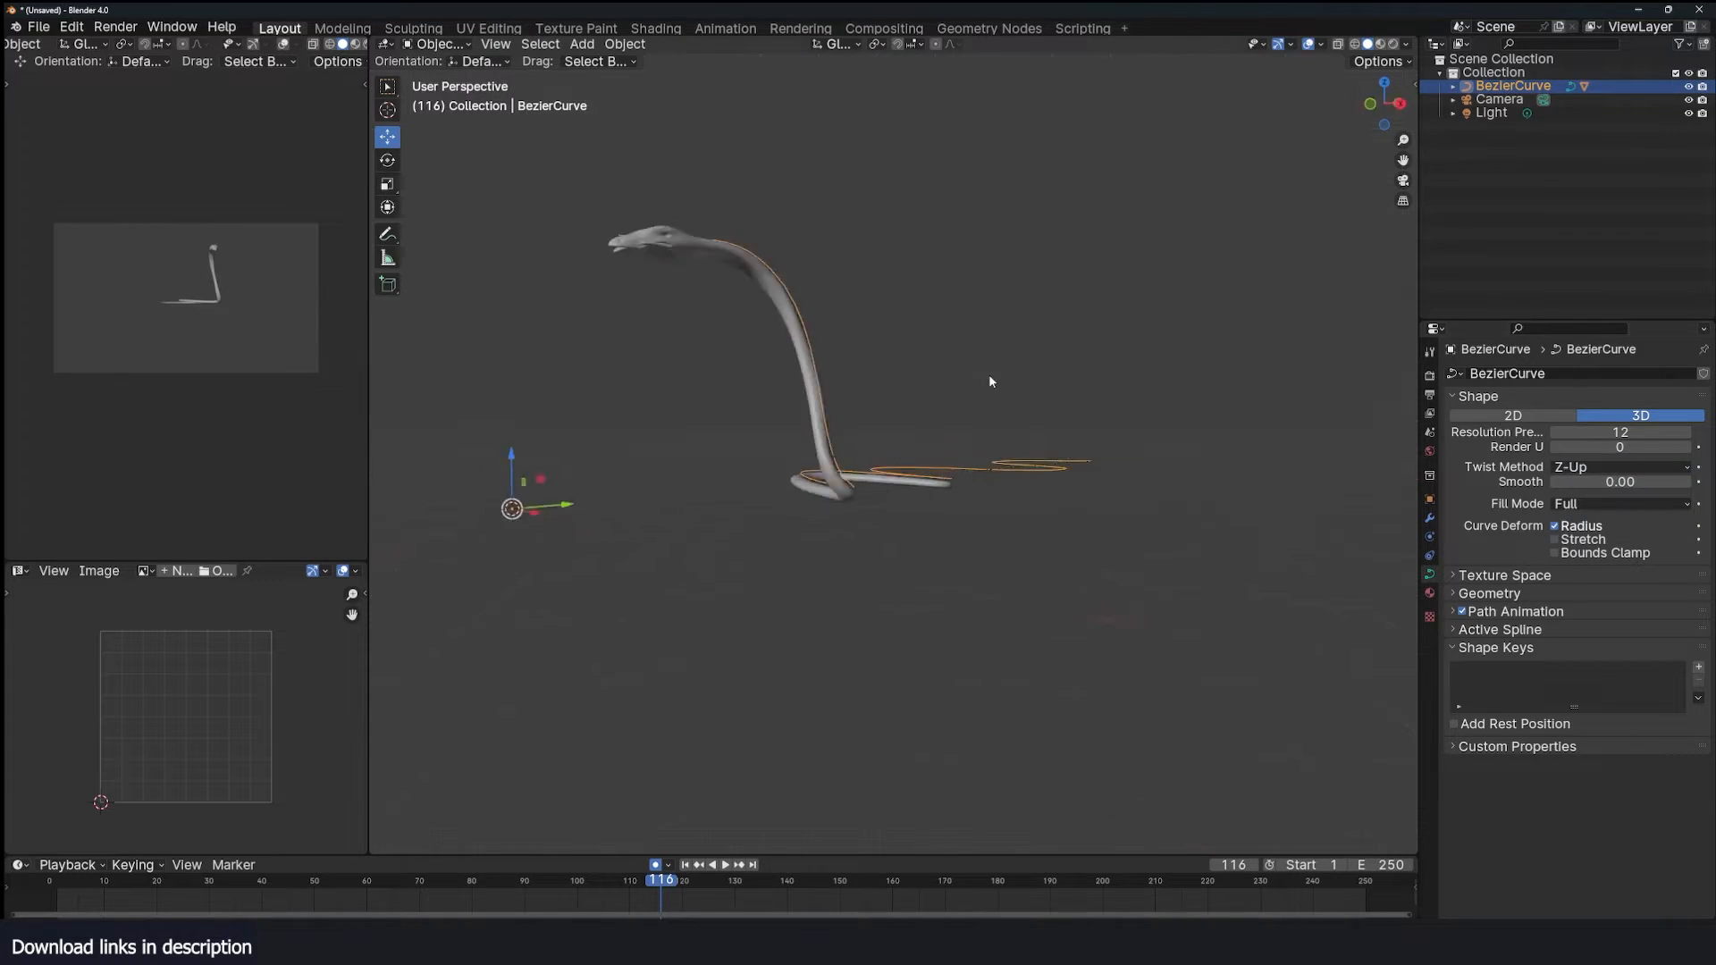
Scrub the animation and refine the BezierCurve control points into a longer wavy line.
{"action": "left_click_drag", "start_coordinate": [989, 381], "coordinate": [722, 536]}
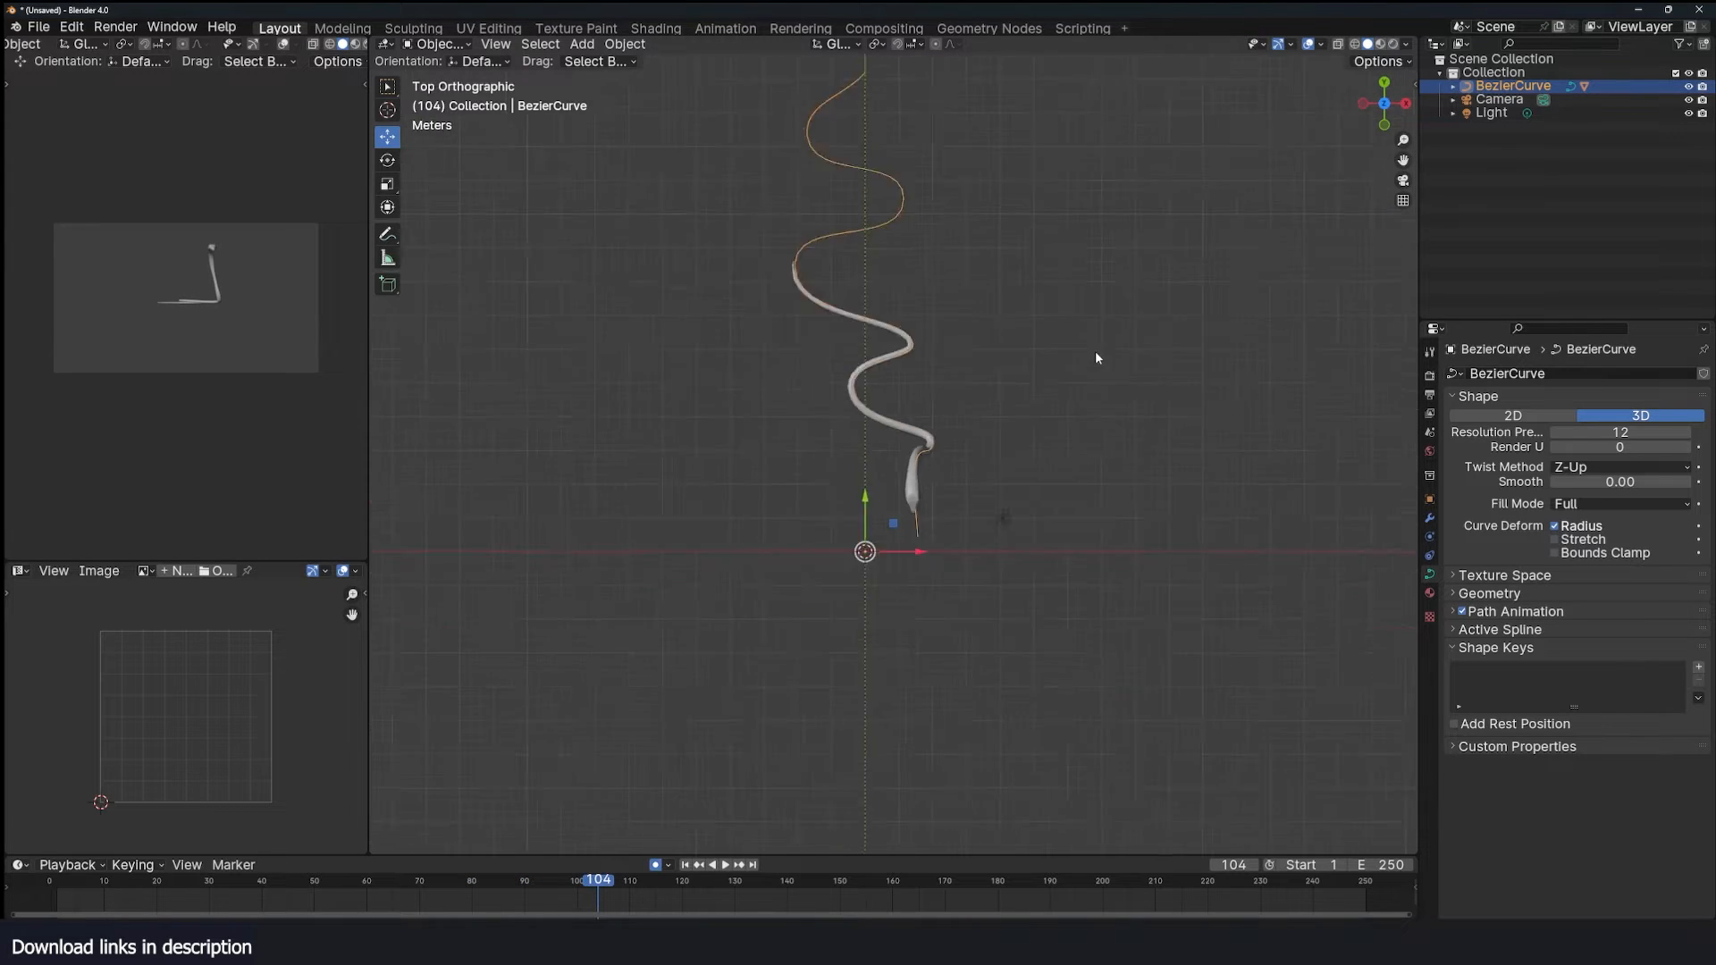
{"action": "key", "text": "Tab"}
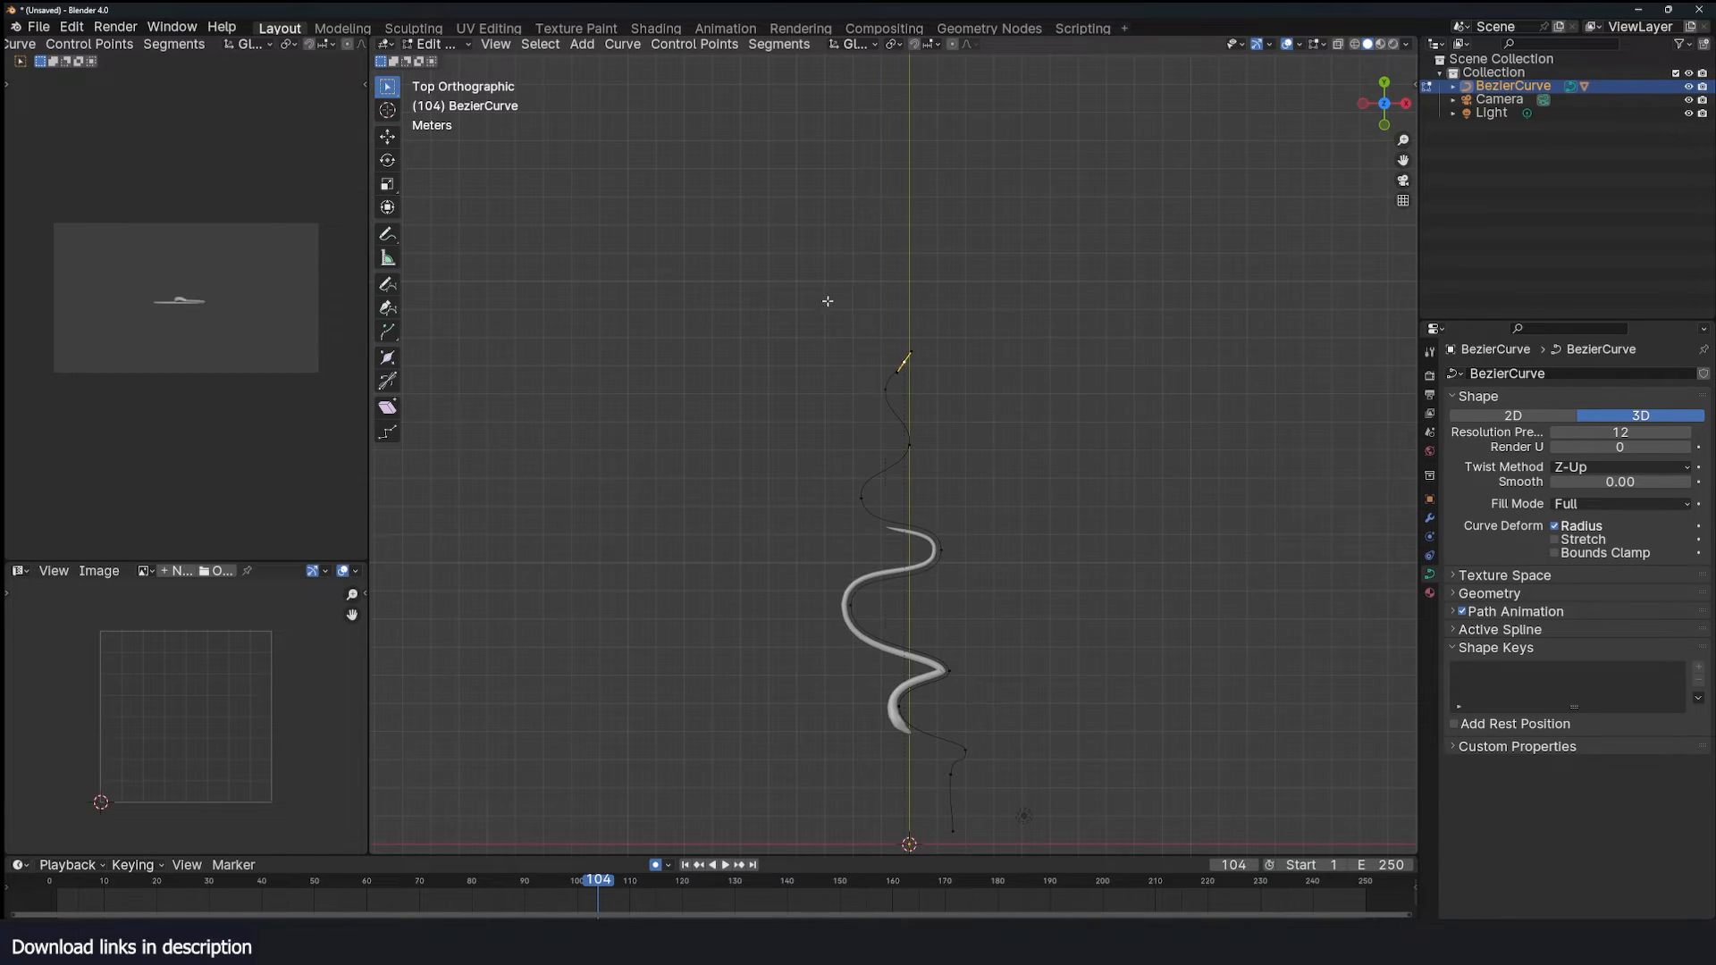
{"action": "key", "text": "Tab"}
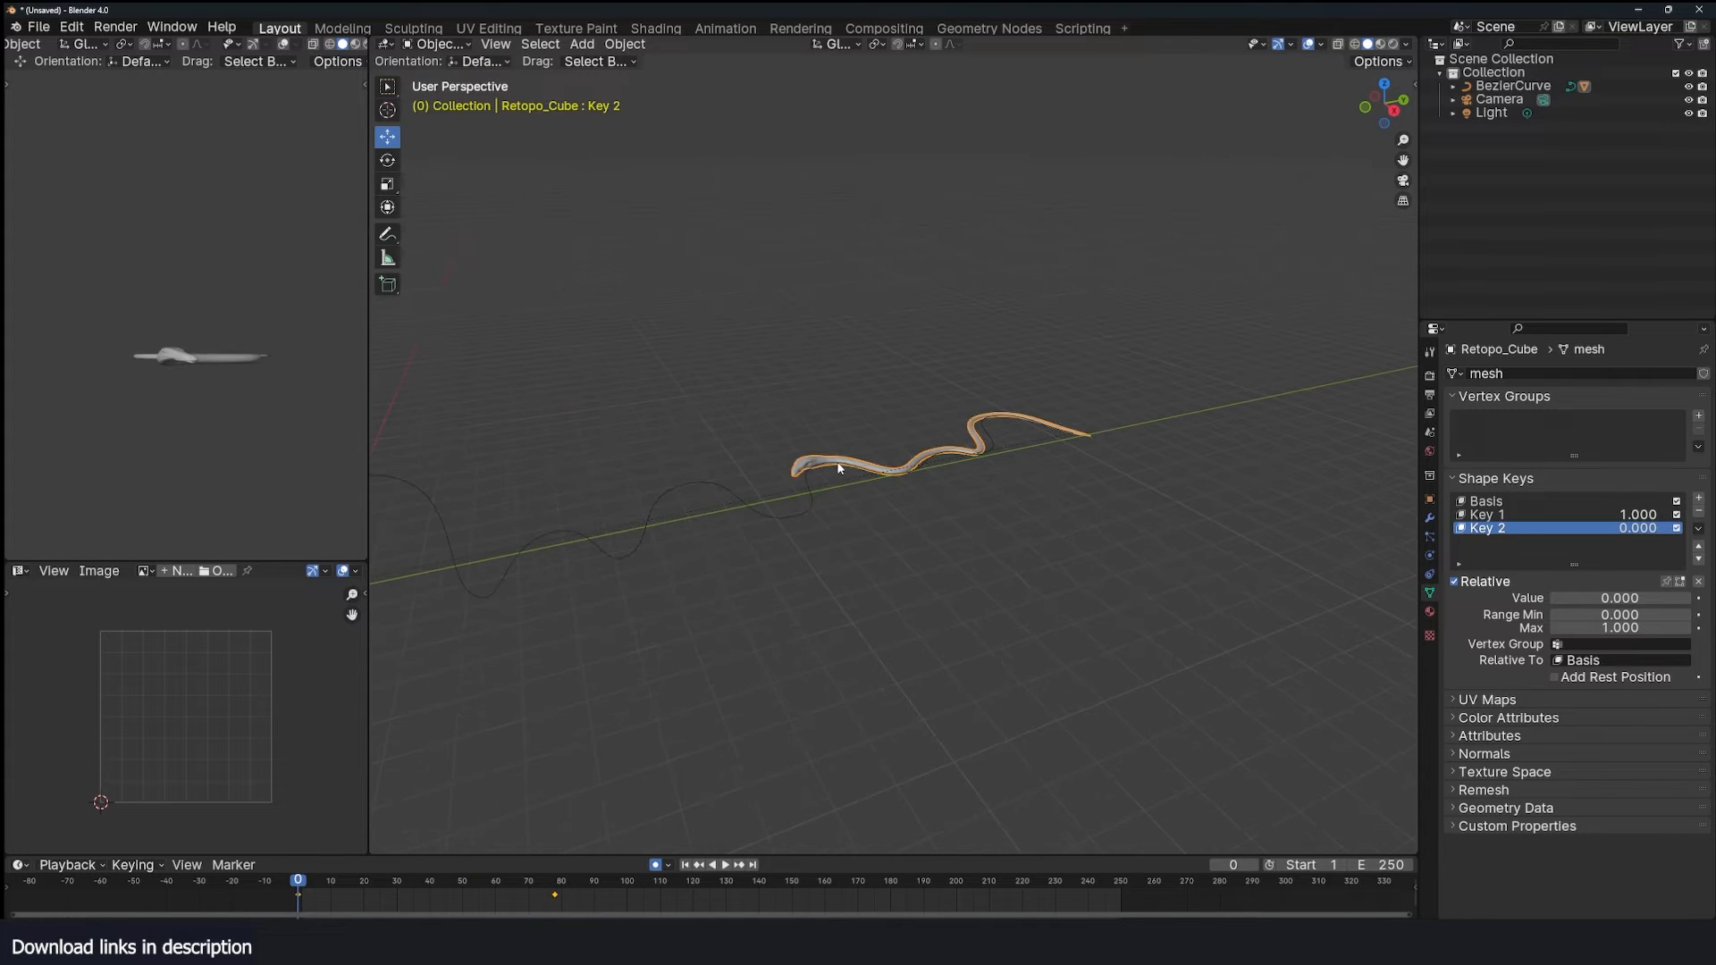
Play the animation, select BezierCurve and enter Edit Mode on a control point for hooking.
{"action": "left_click", "coordinate": [426, 879]}
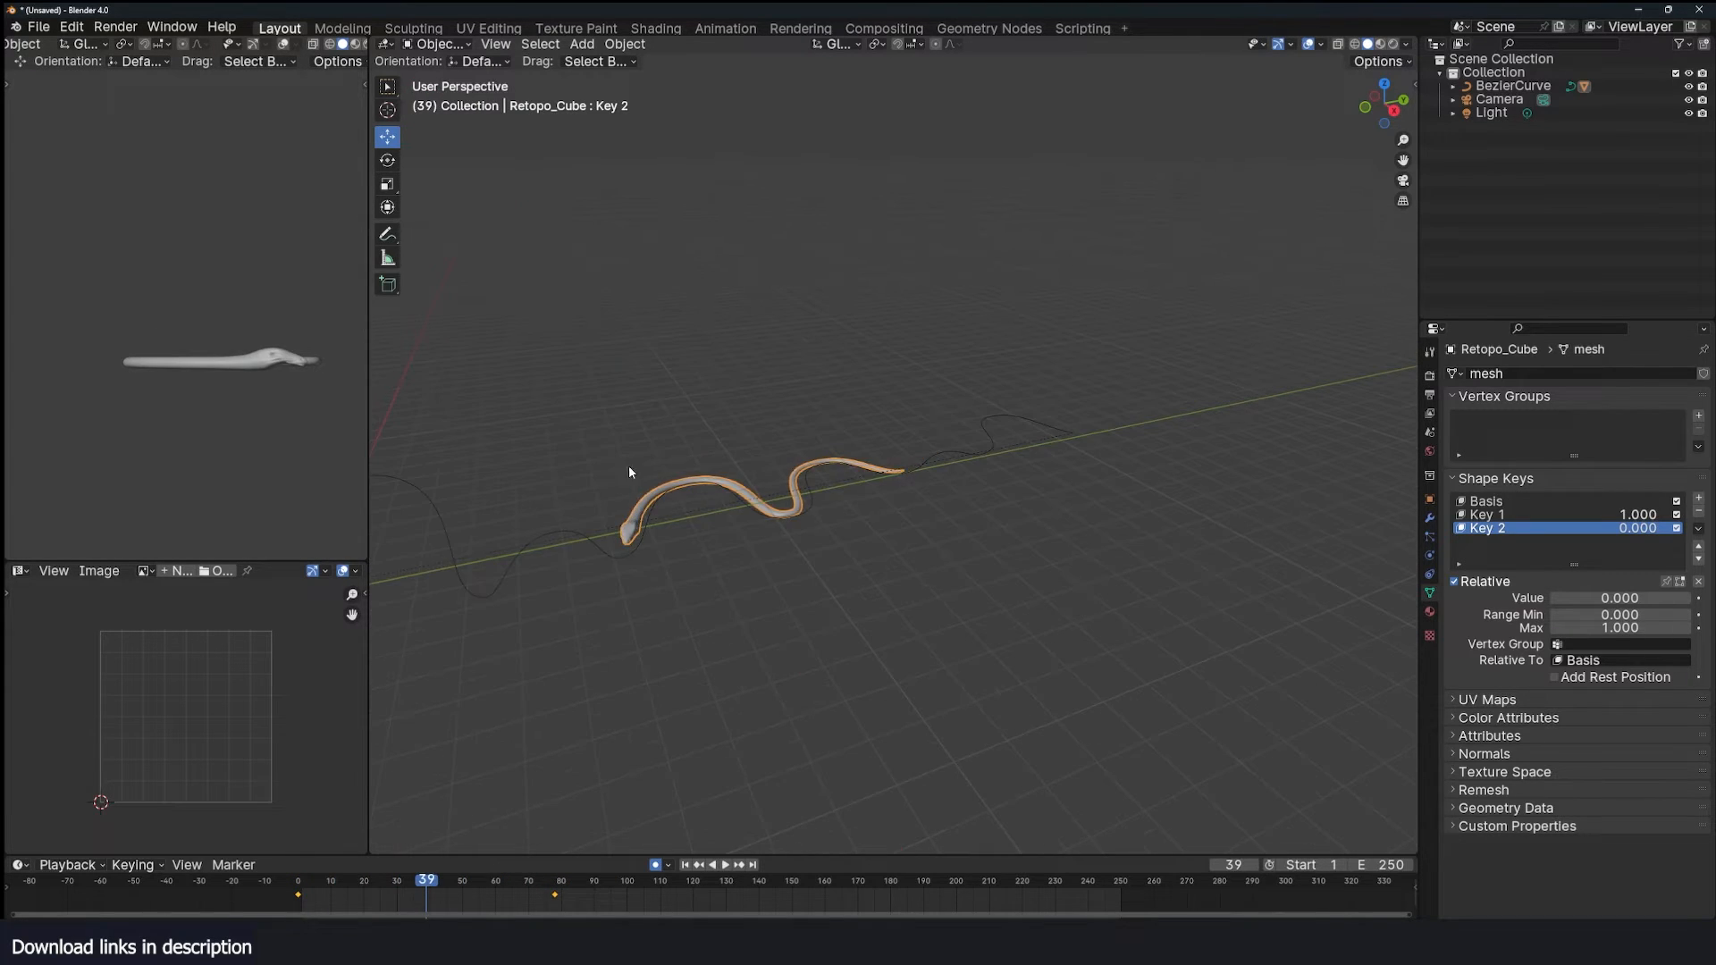
{"action": "left_click", "coordinate": [1512, 86]}
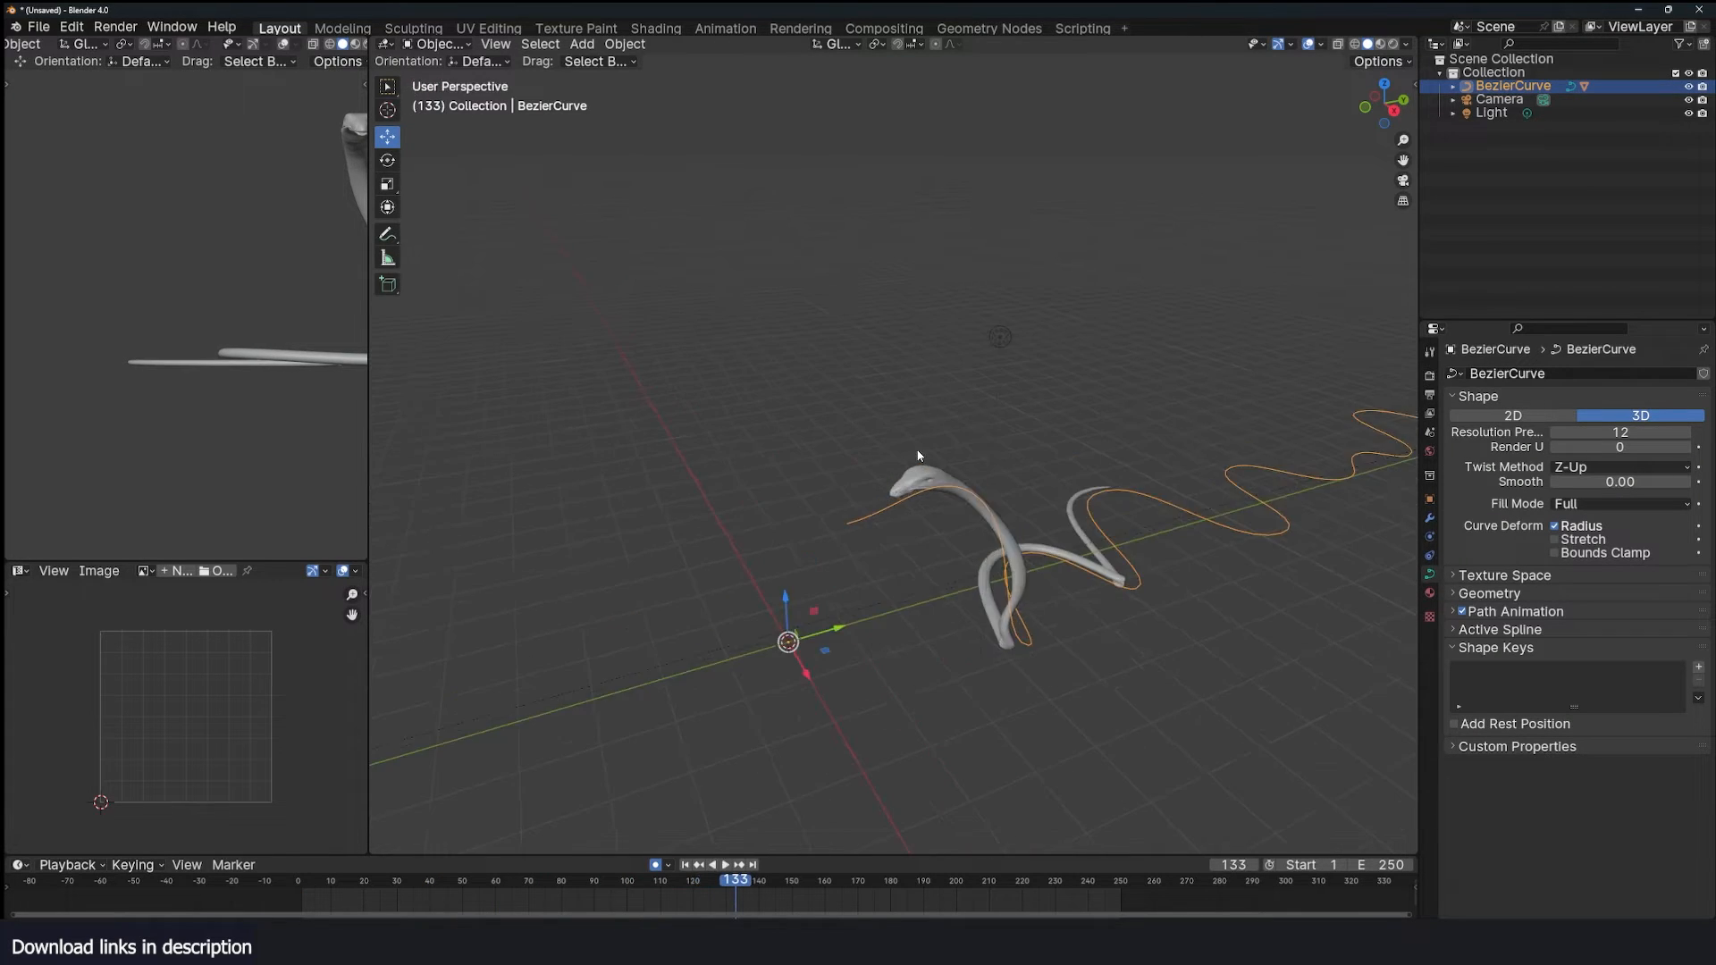
{"action": "key", "text": "Tab"}
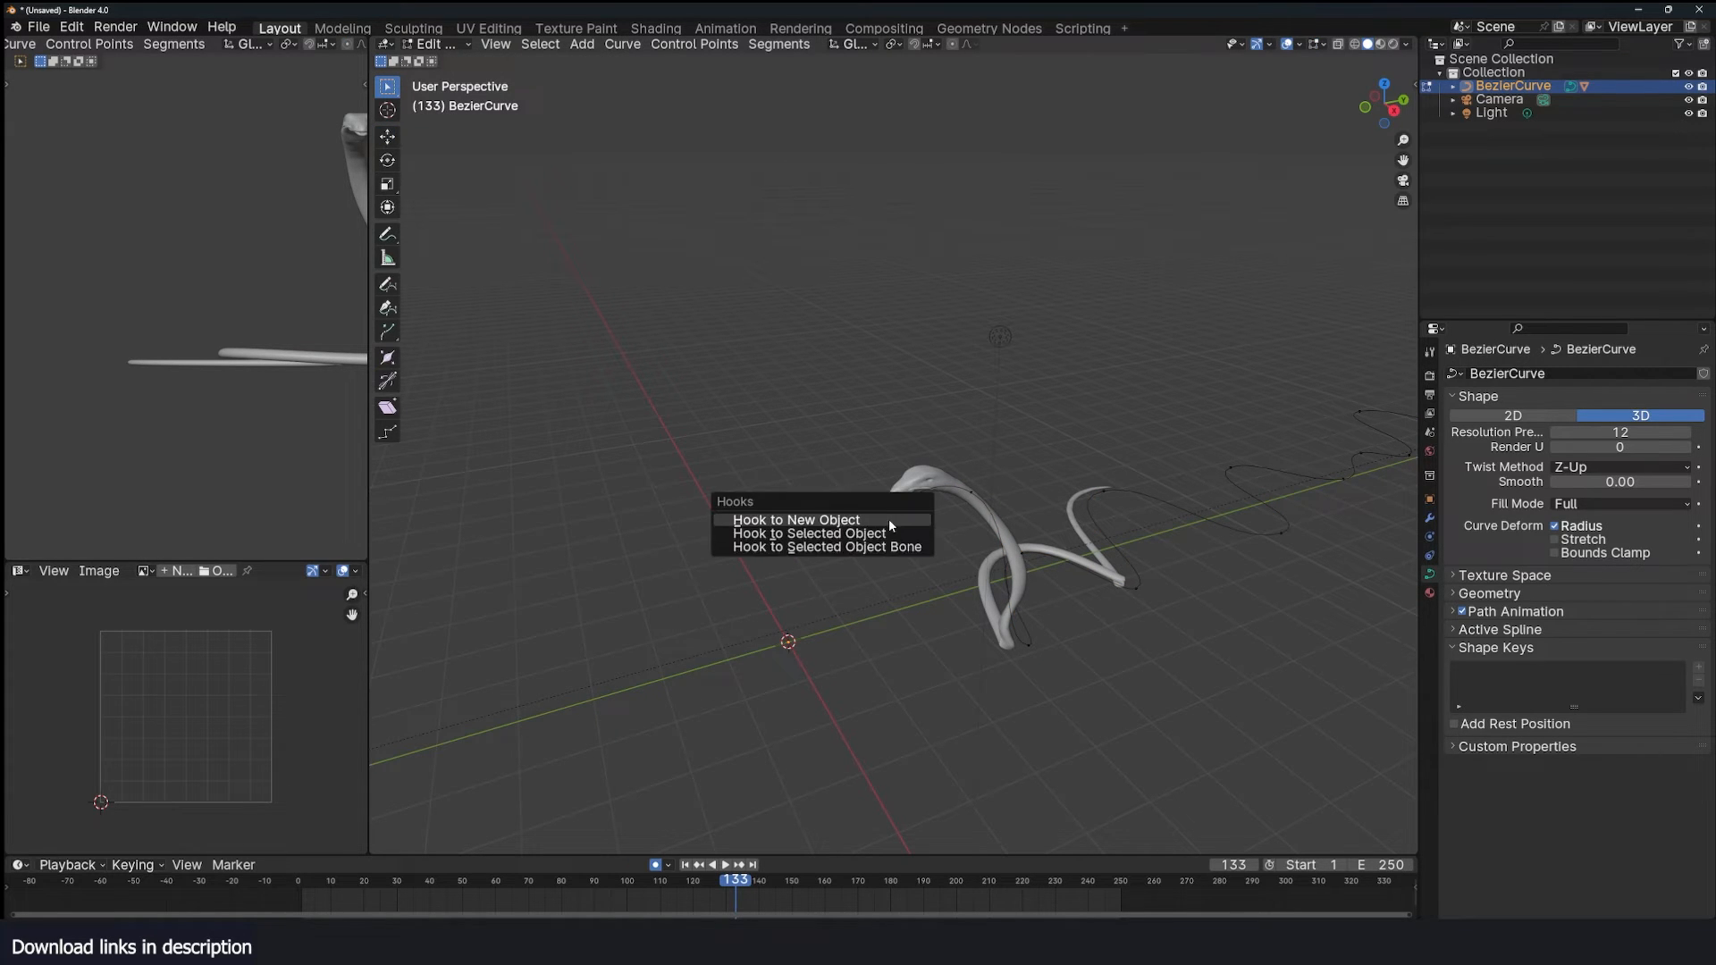
Hook the selected path point to a new Empty and lift it so the snake's head rears up.
{"action": "left_click", "coordinate": [794, 521]}
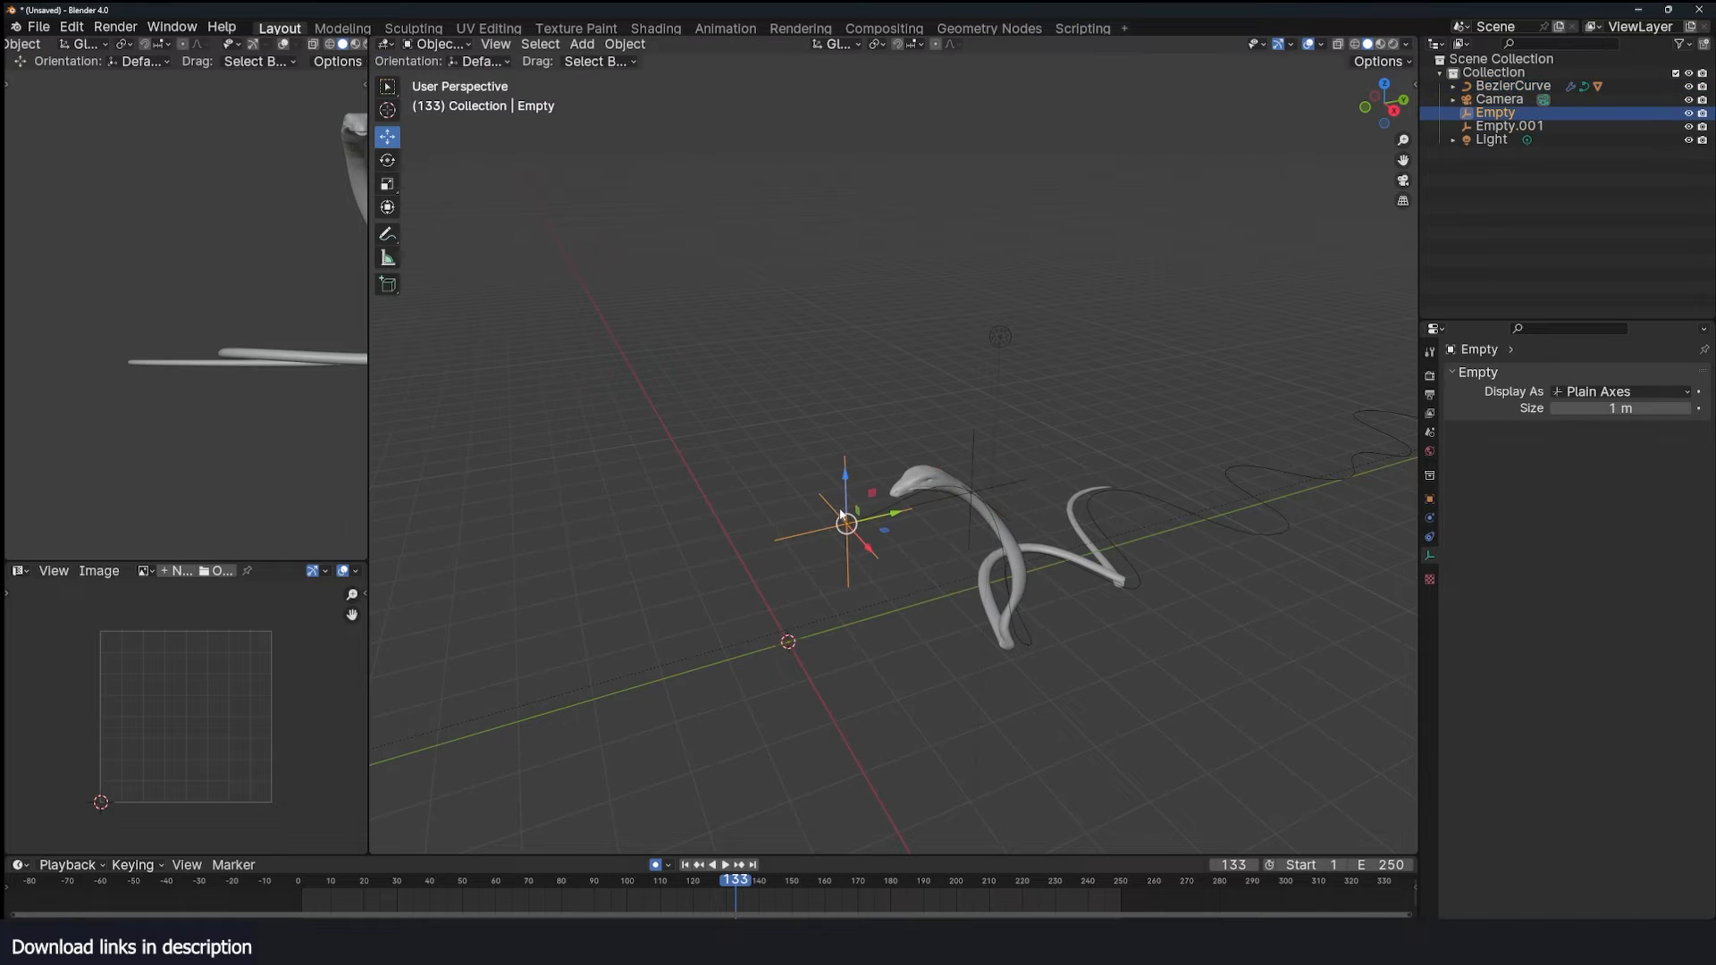
{"action": "left_click_drag", "start_coordinate": [845, 526], "coordinate": [899, 510]}
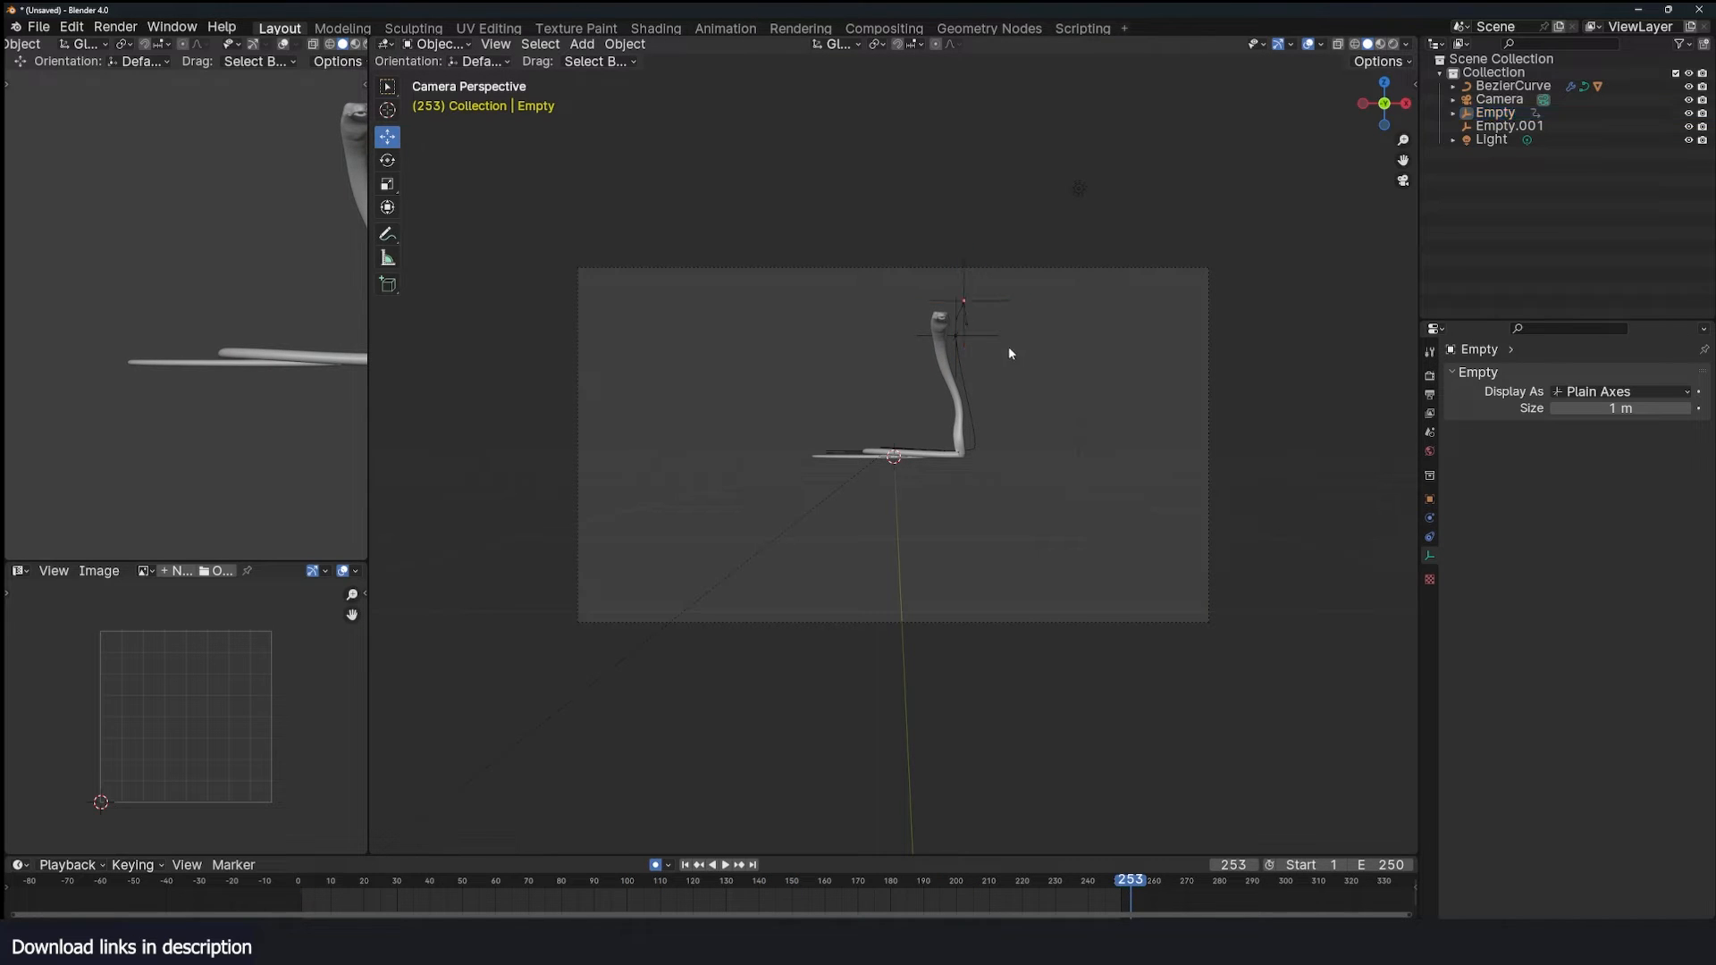
{"action": "left_click", "coordinate": [952, 336]}
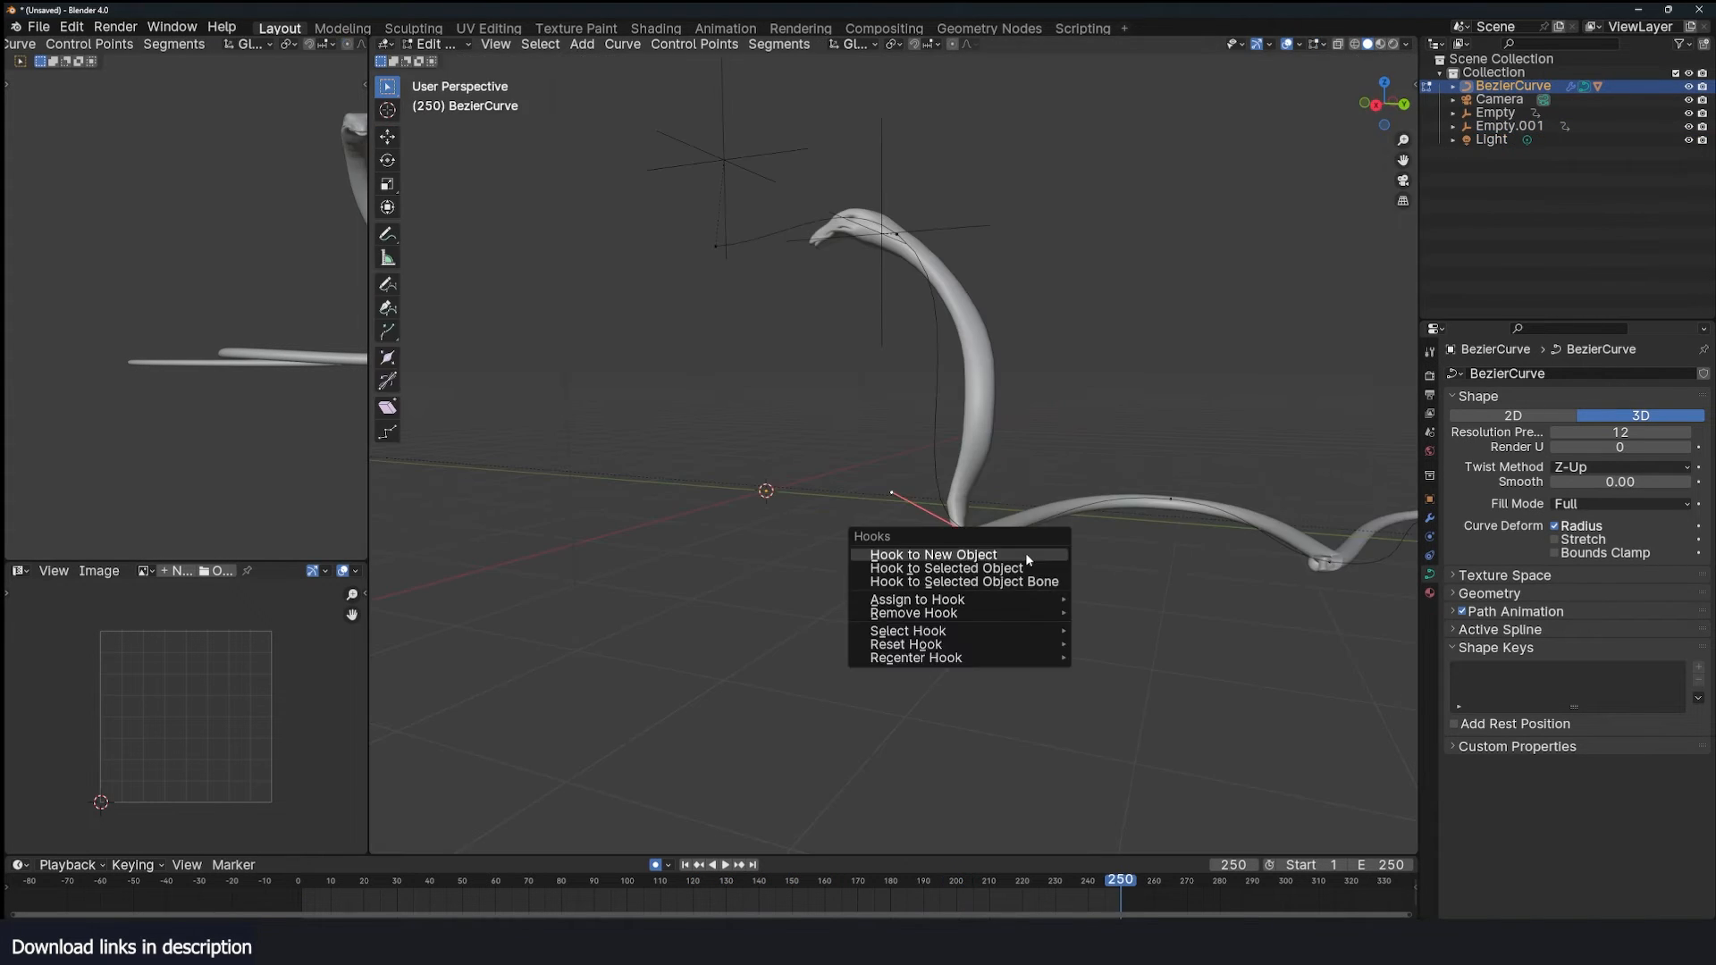
Hook the next control point to a further new empty, Empty.002, for secondary motion.
{"action": "left_click", "coordinate": [933, 554]}
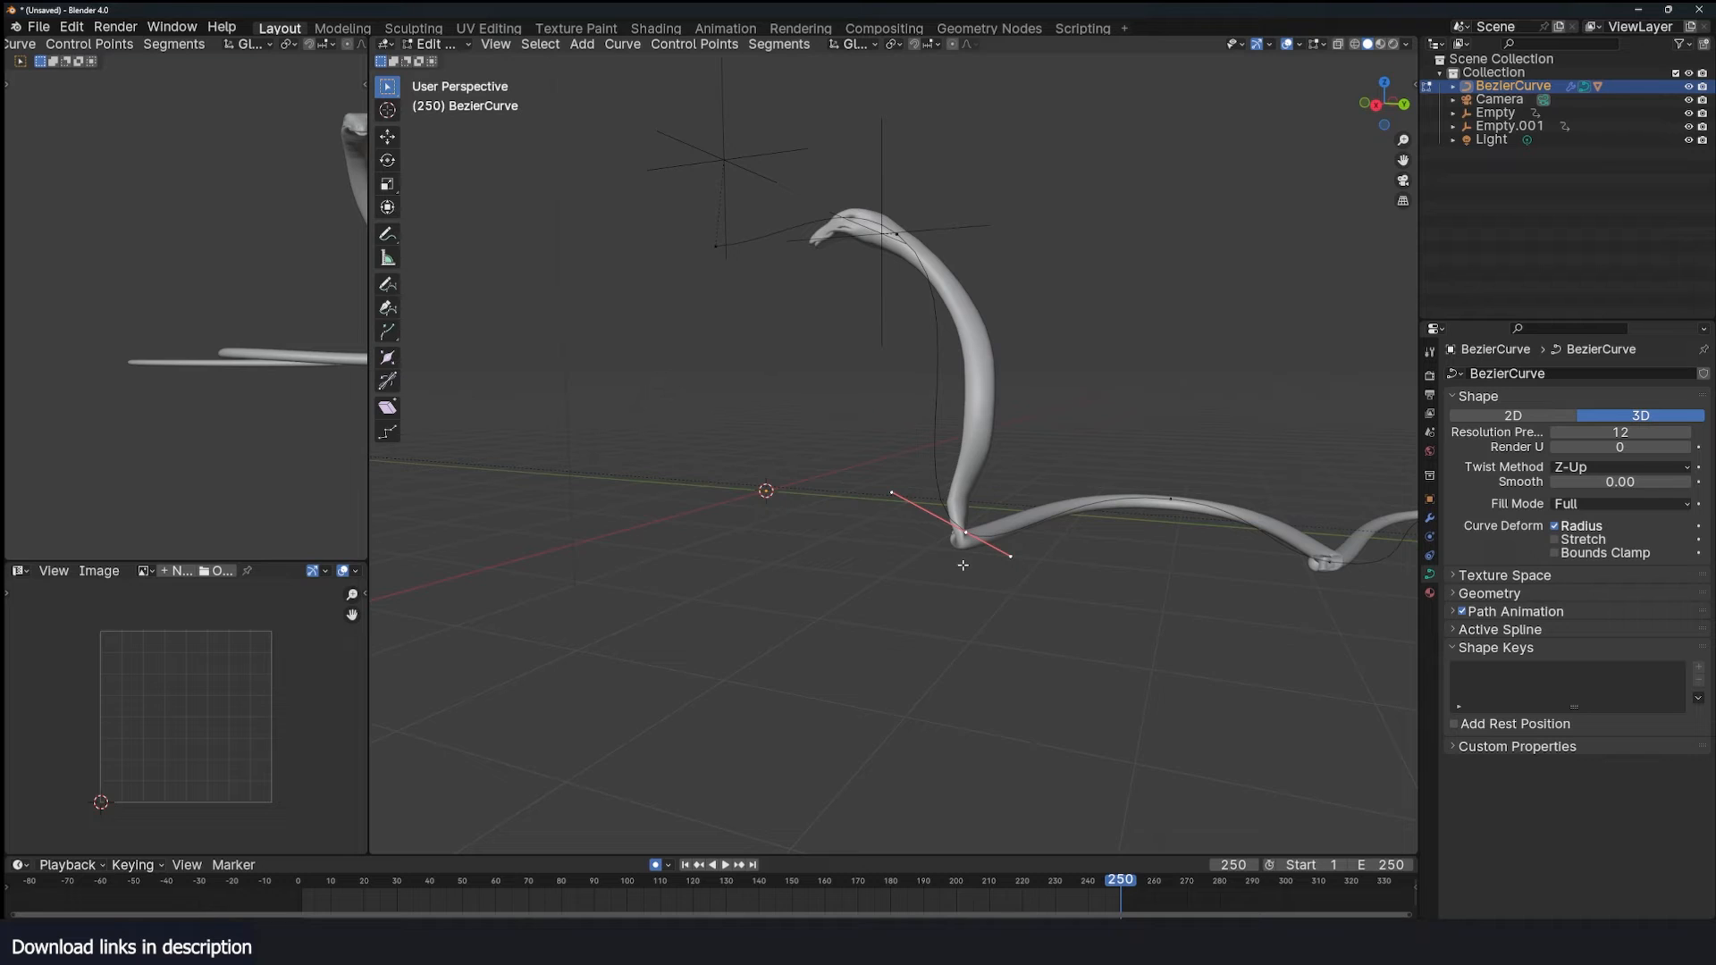
{"action": "mouse_move", "coordinate": [875, 495]}
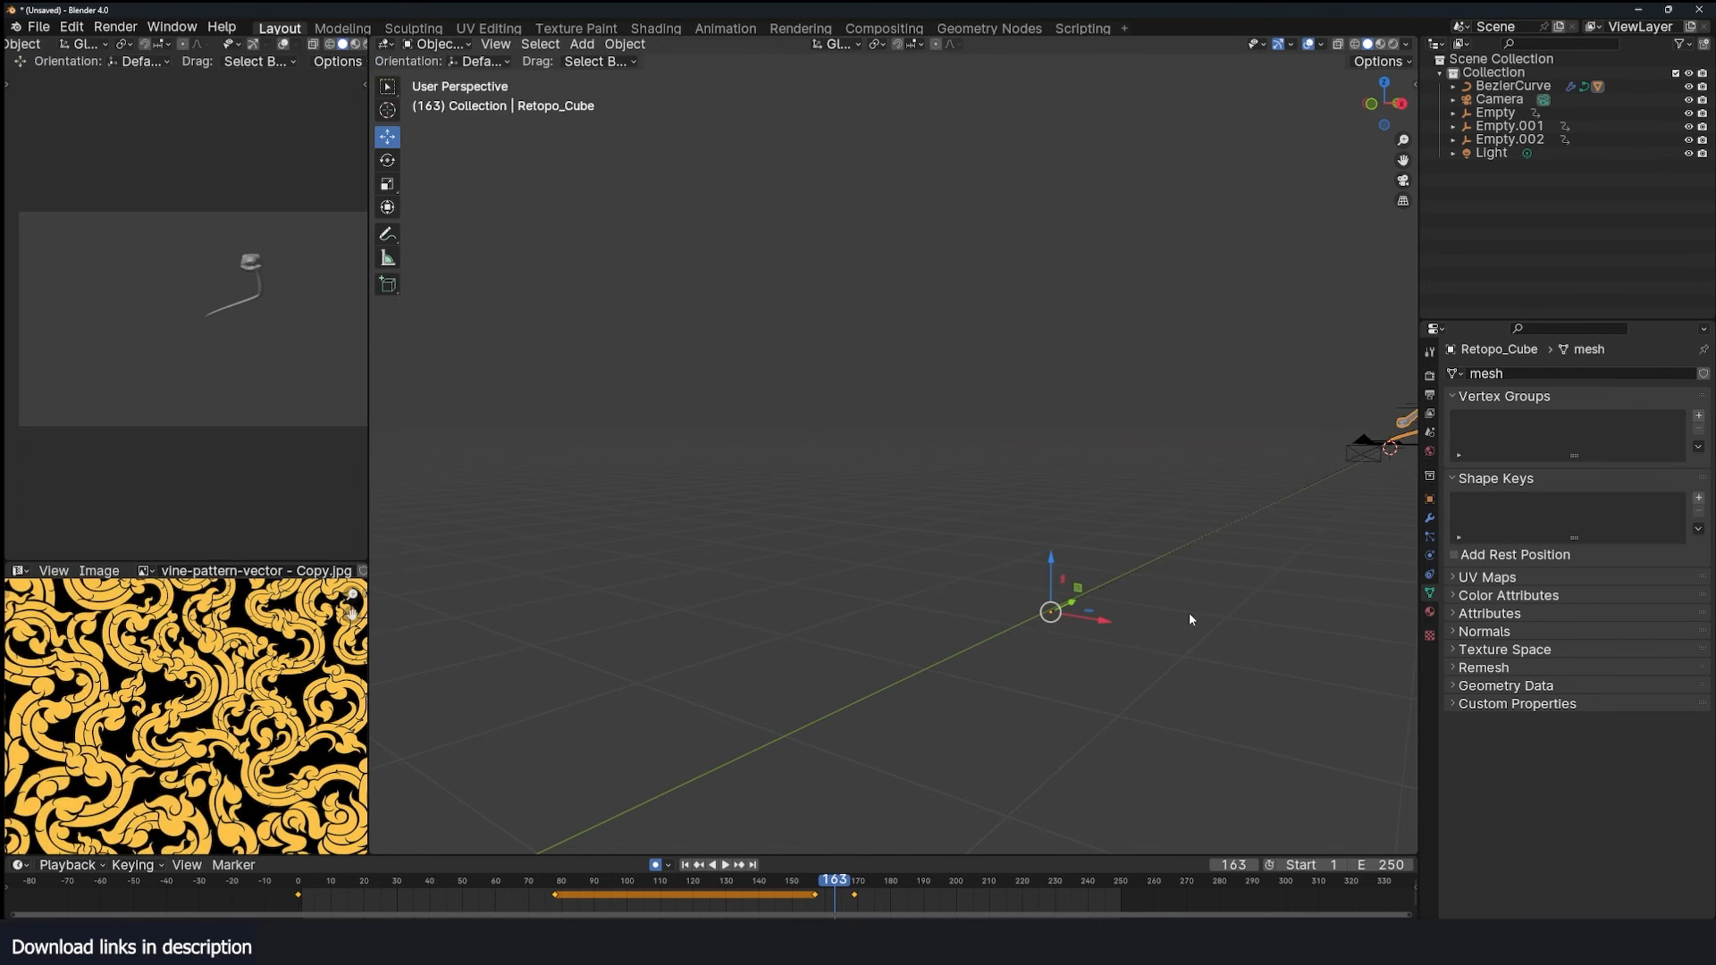
Add shape key Key 1 and pull the snake's jaw open with proportional editing in Edit Mode.
{"action": "key", "text": "Tab"}
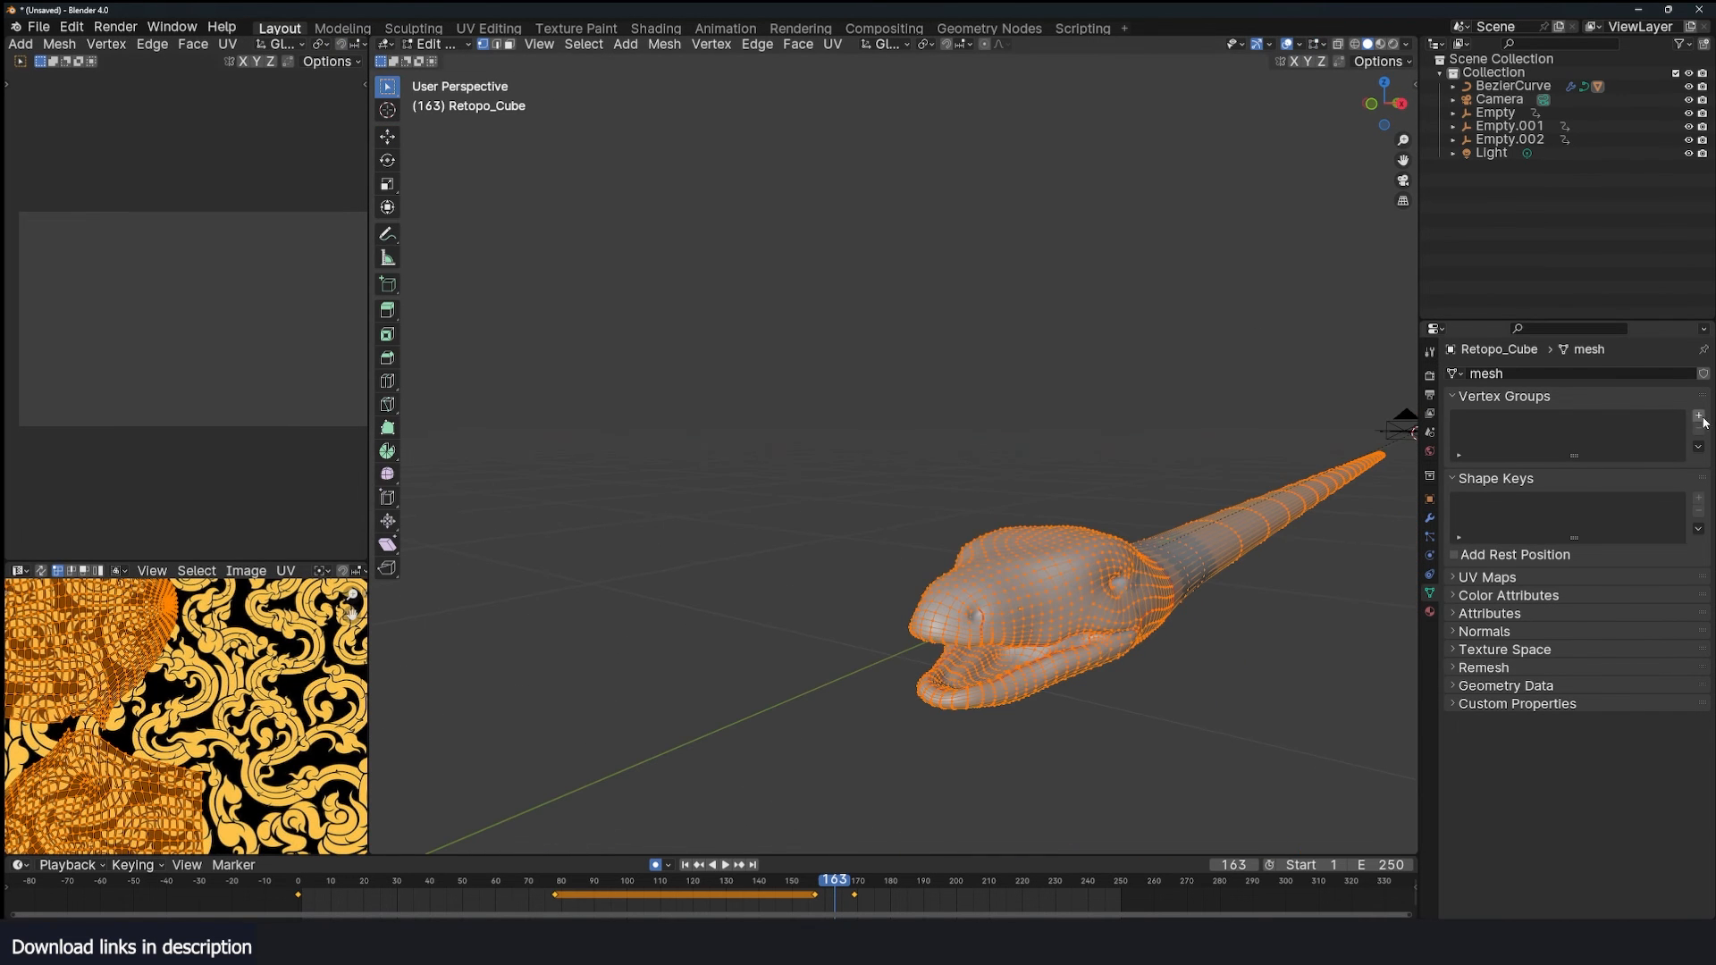
{"action": "key", "text": "Tab"}
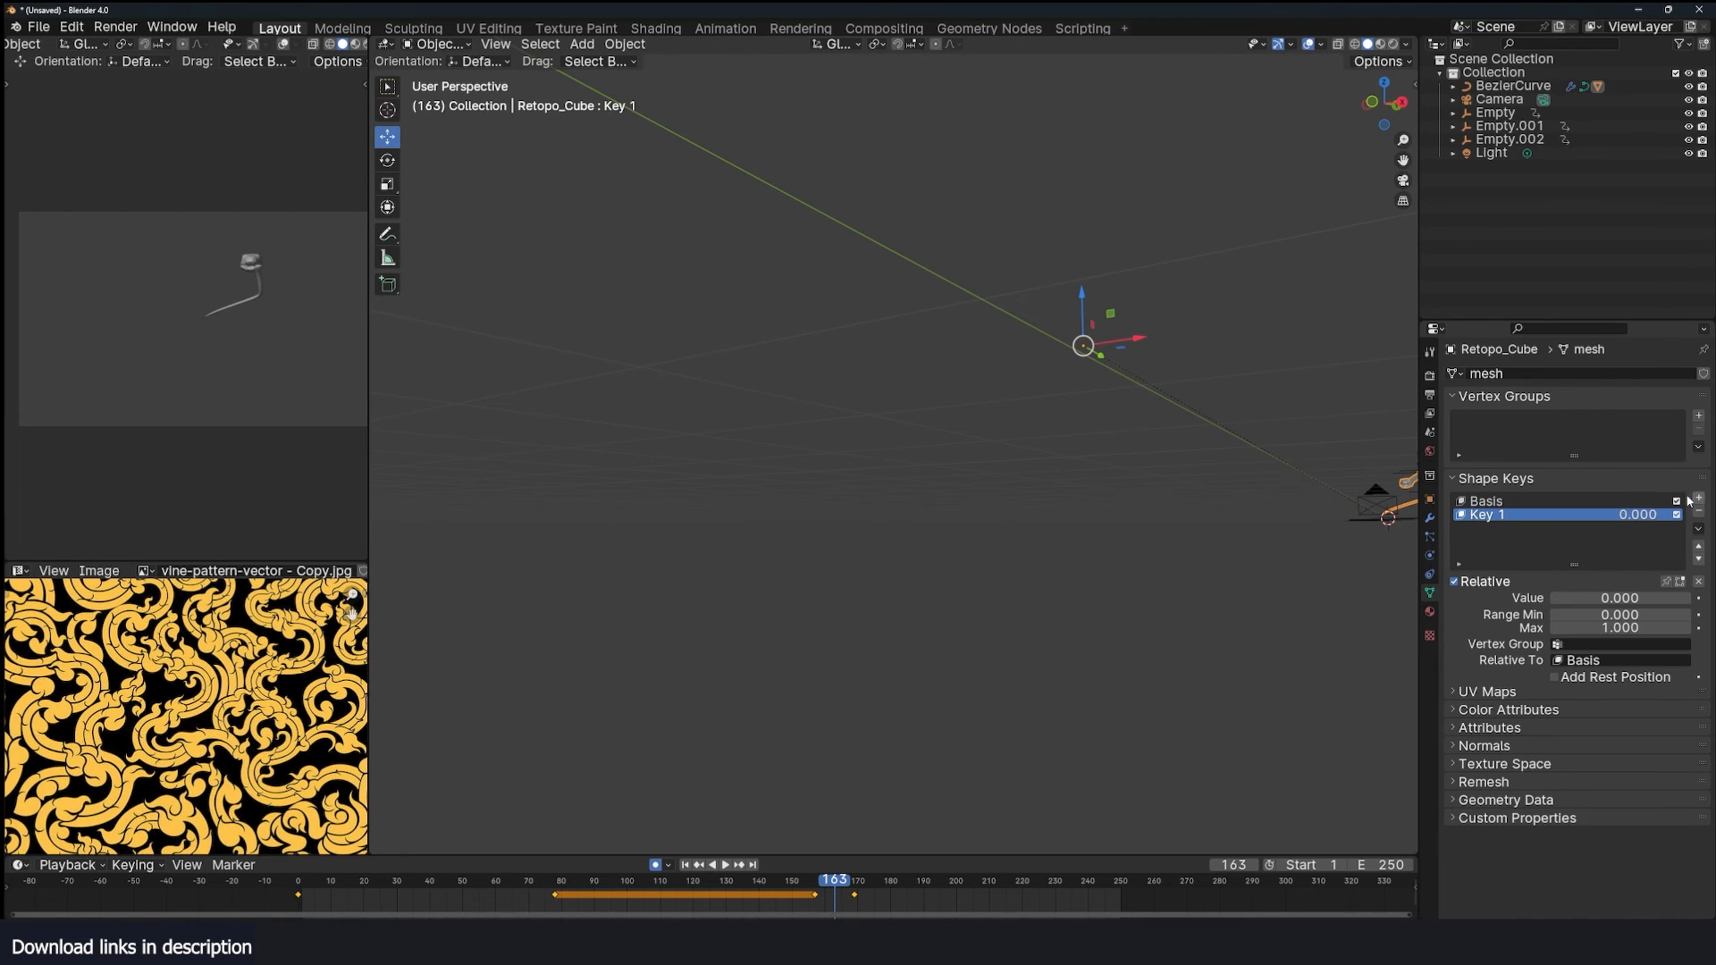
{"action": "key", "text": "Tab"}
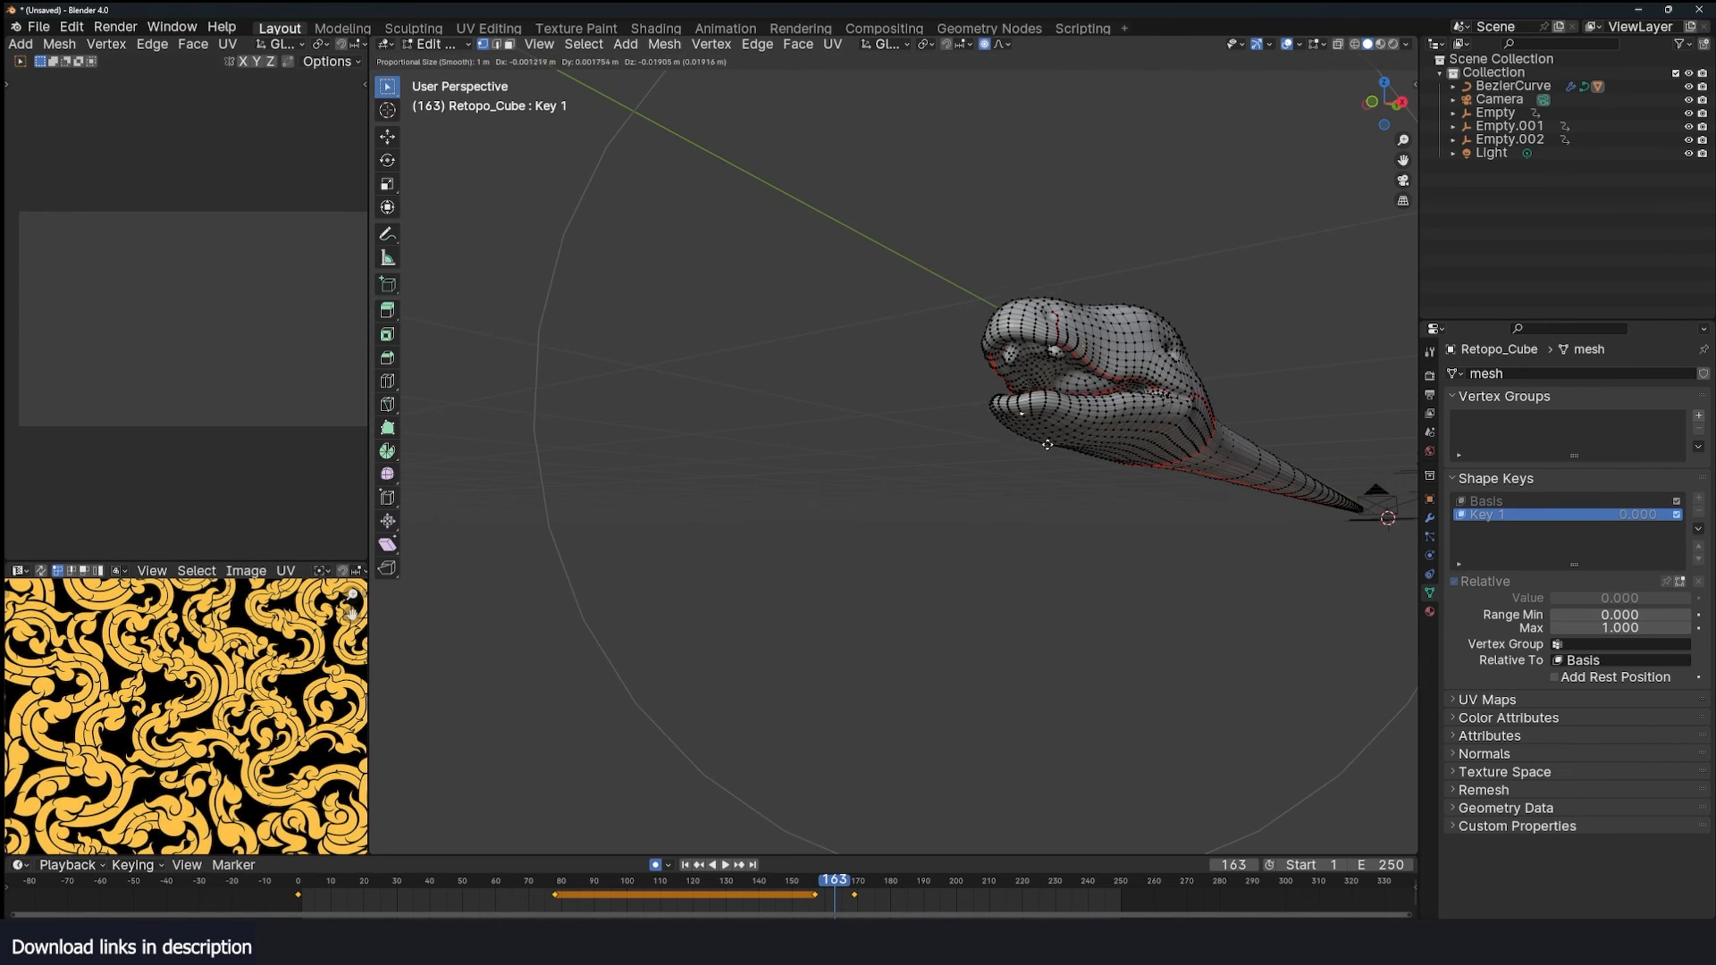
{"action": "left_click", "coordinate": [998, 43]}
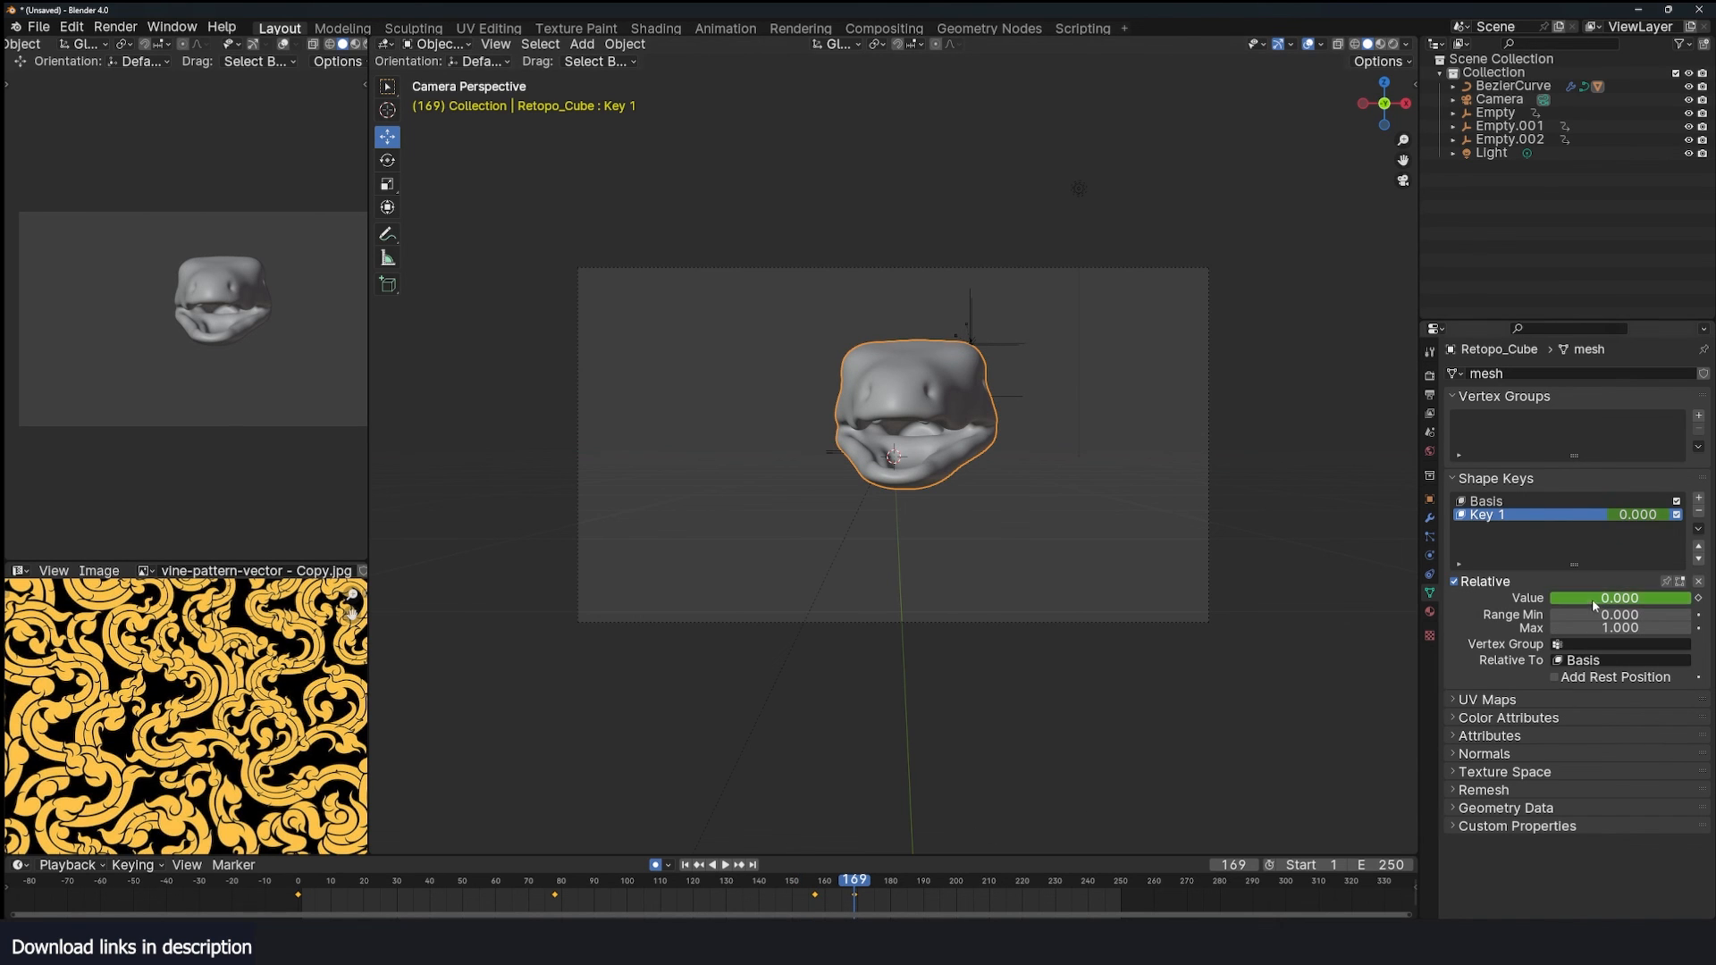
Rewind to frame 0 and play through to frame 193, where the snake rears up and opens its mouth.
{"action": "left_click_drag", "start_coordinate": [1582, 597], "coordinate": [1685, 597]}
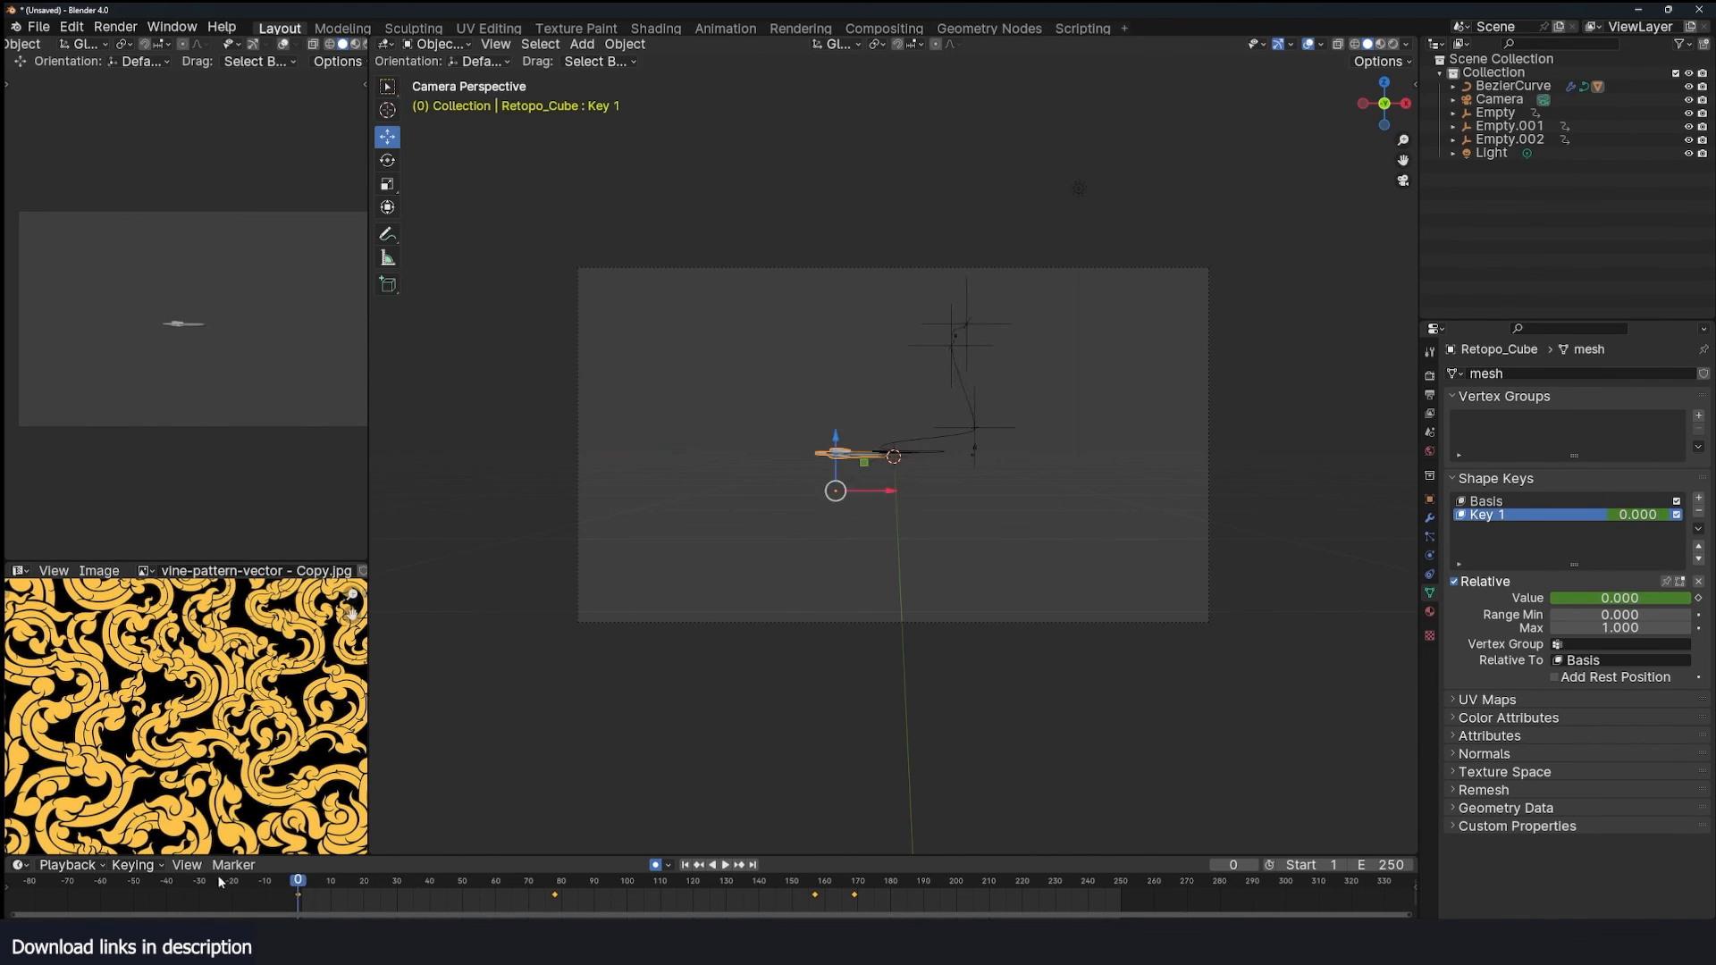
{"action": "left_click", "coordinate": [718, 865]}
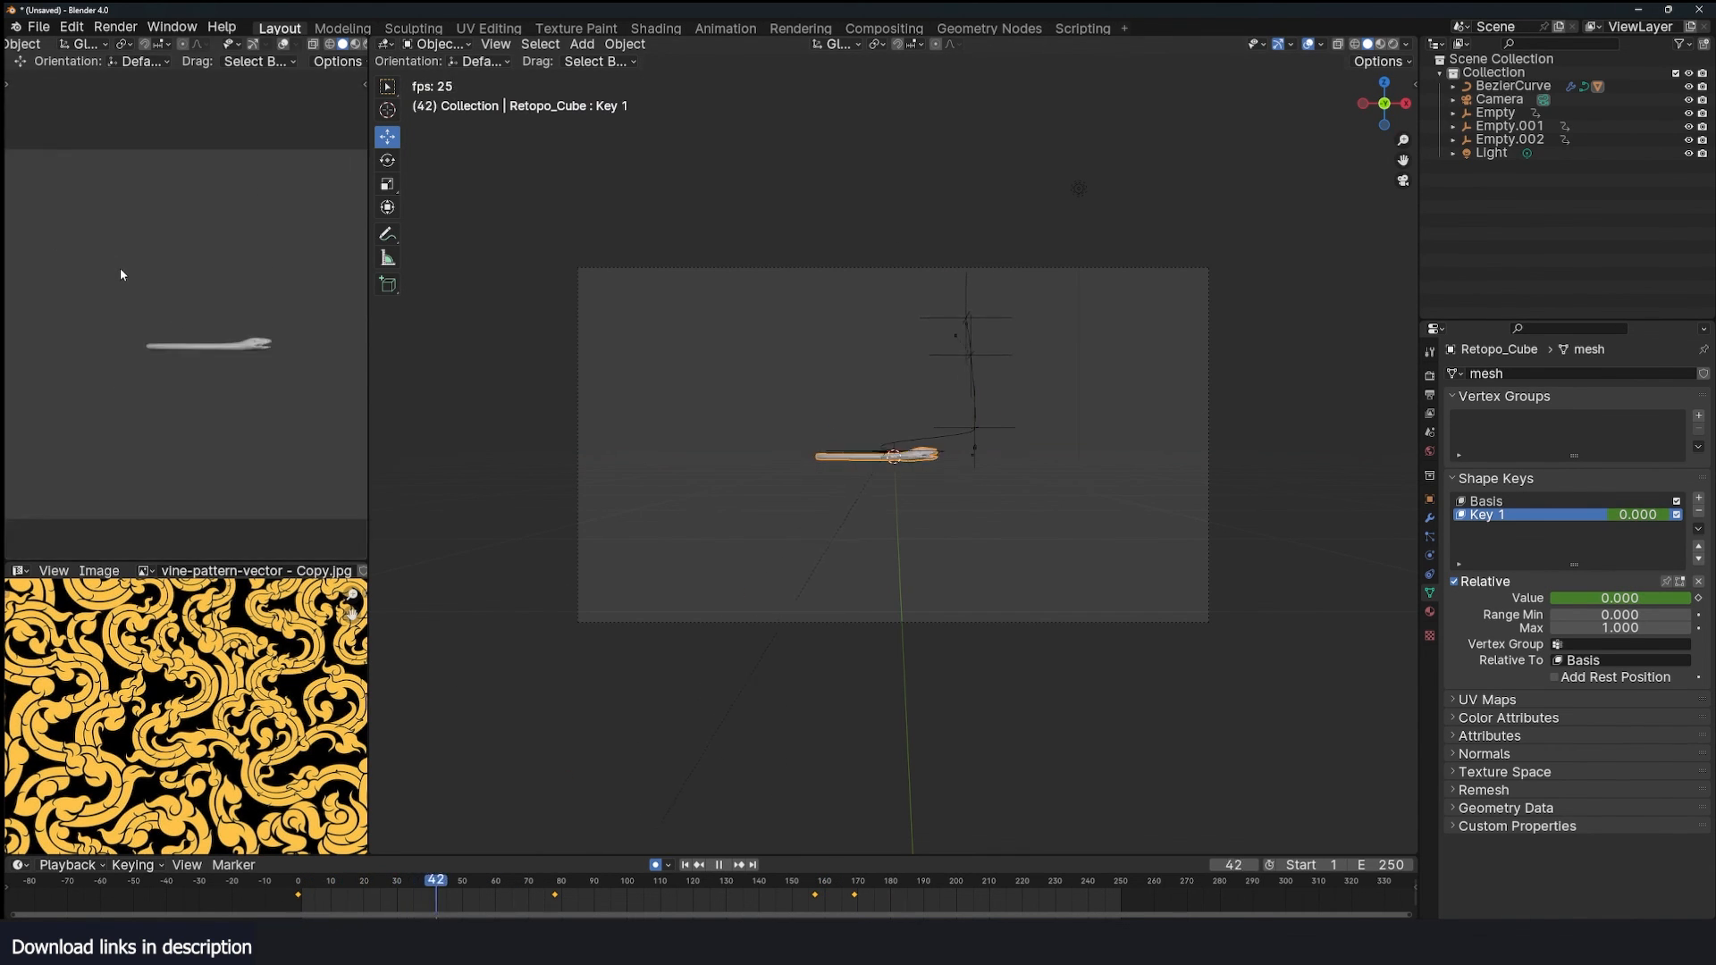
{"action": "left_click", "coordinate": [599, 879]}
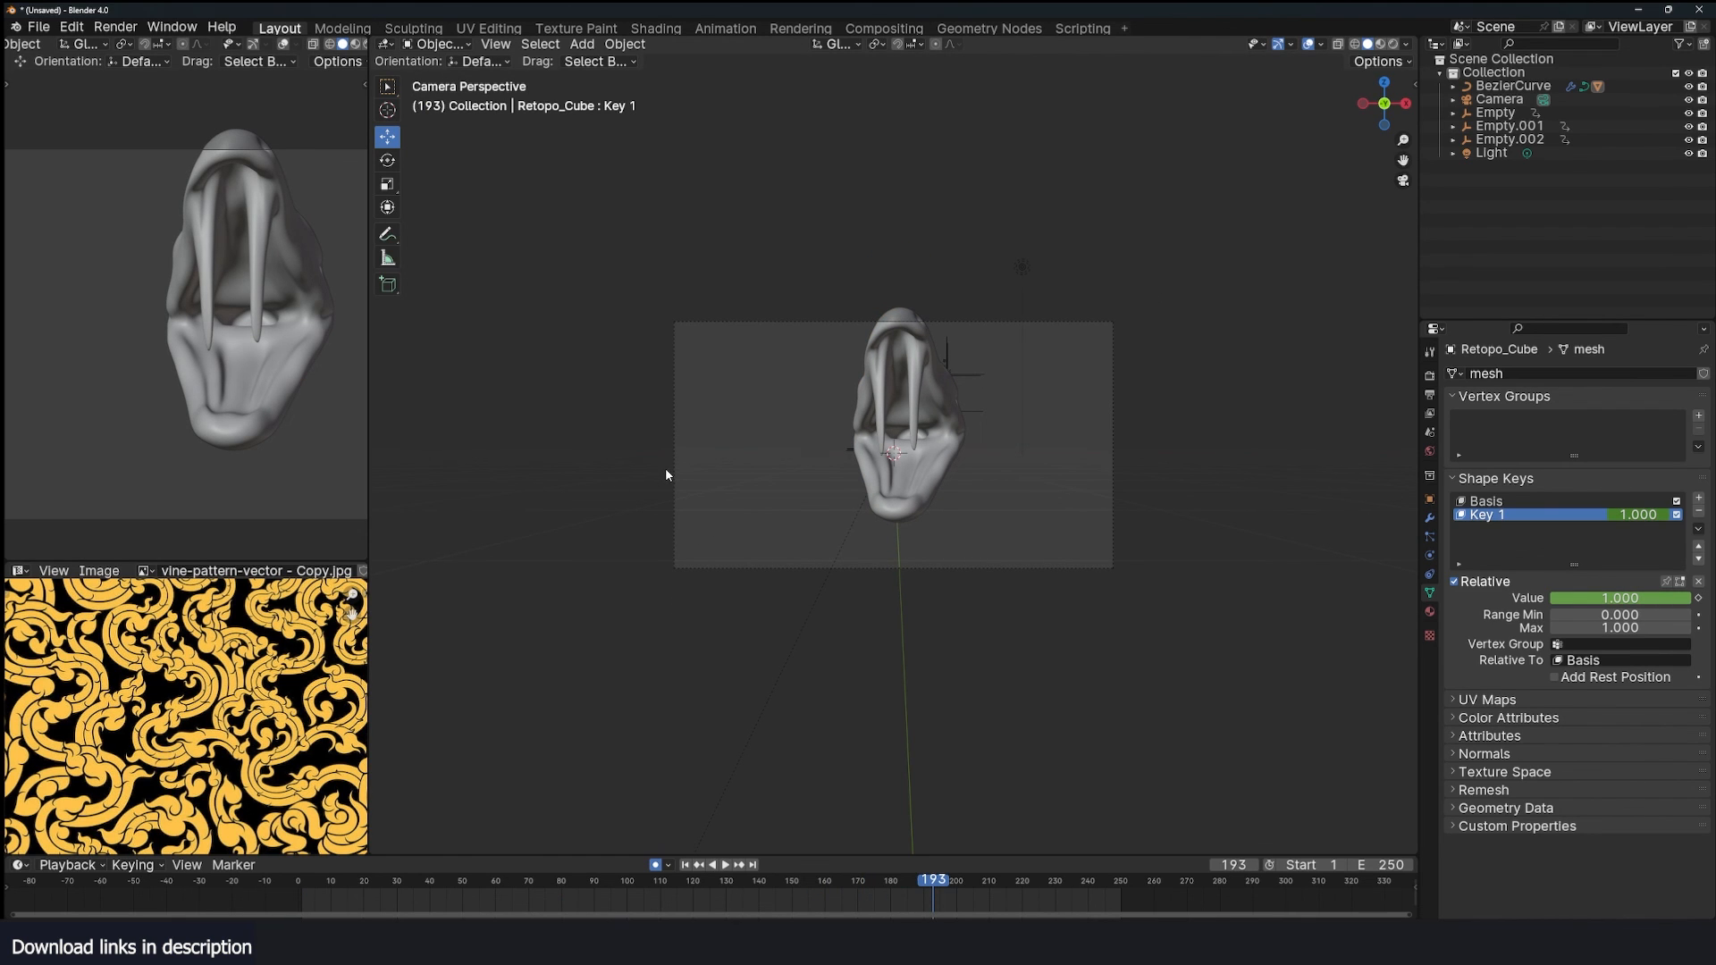
{"action": "mouse_move", "coordinate": [665, 475]}
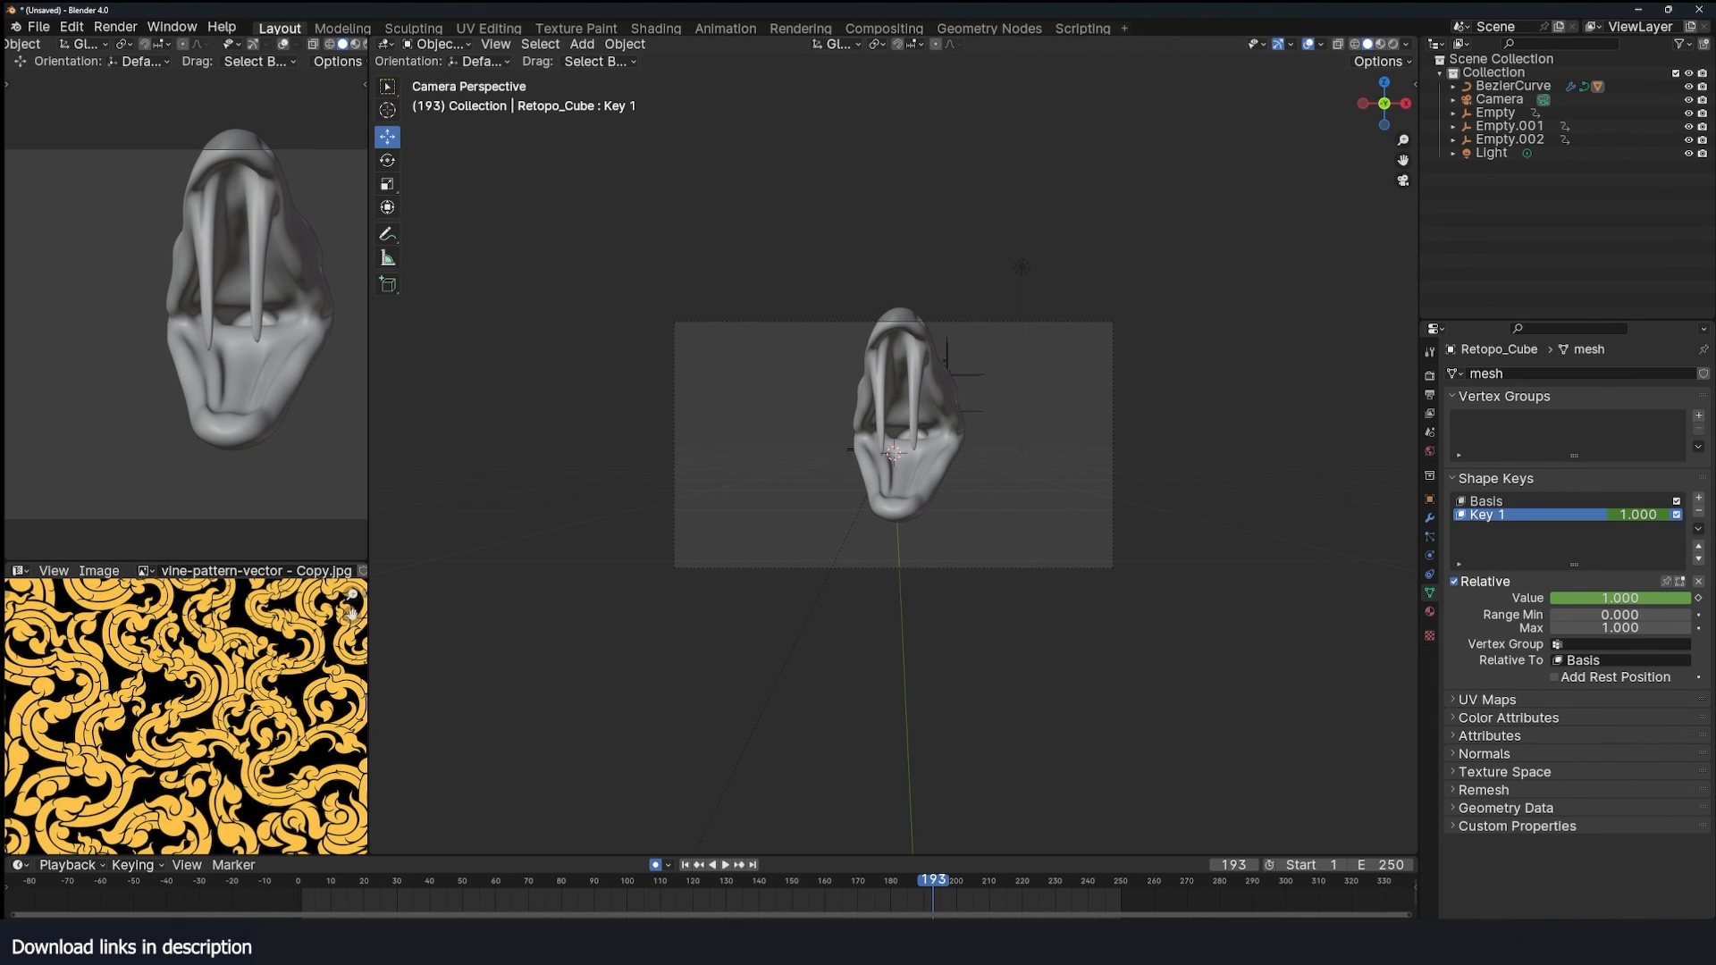